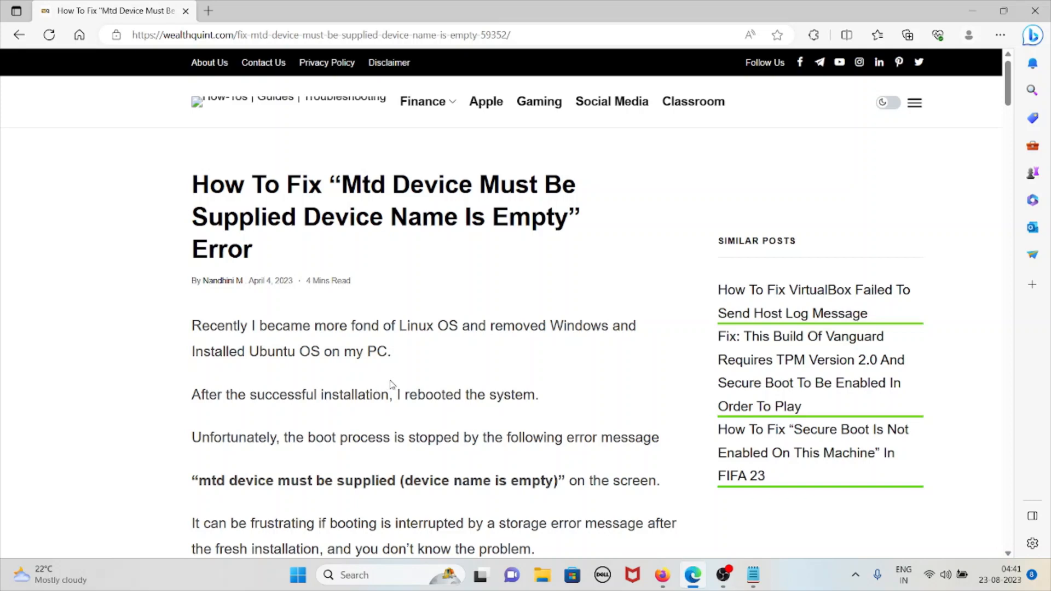
pyautogui.moveTo(391, 385)
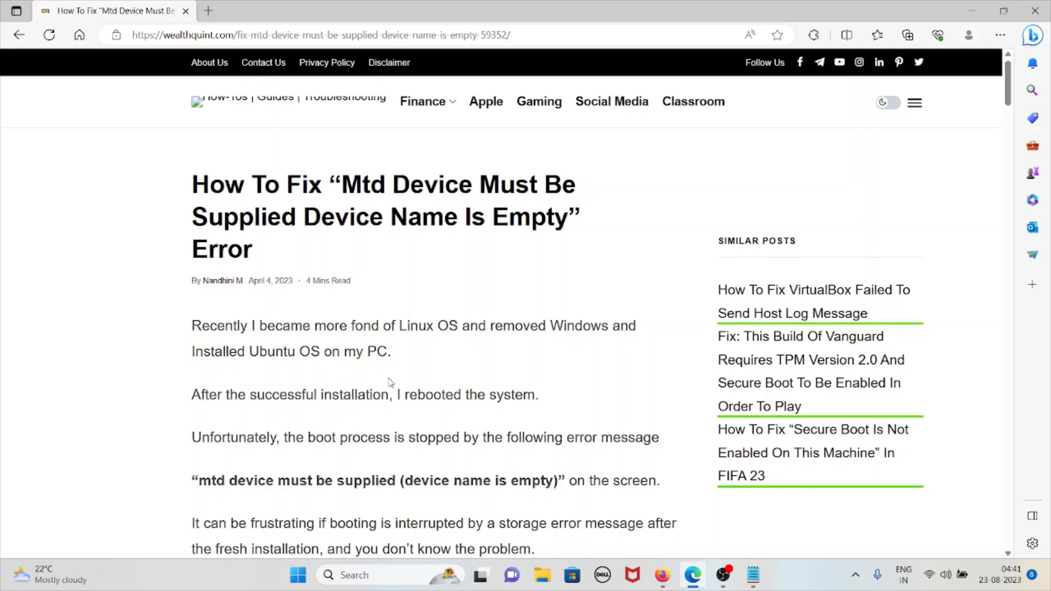
pyautogui.moveTo(380, 382)
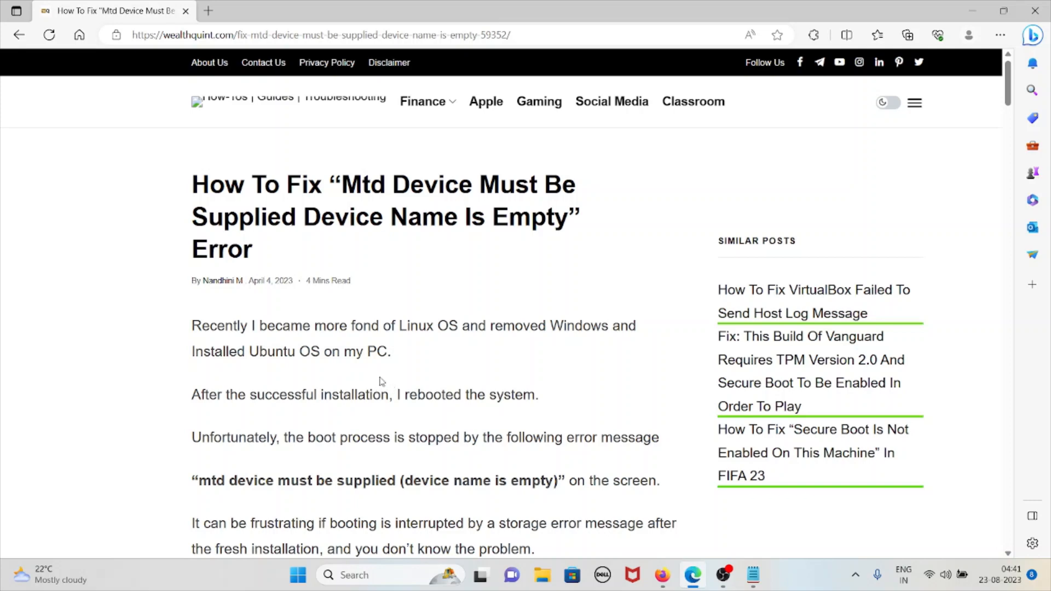
pyautogui.moveTo(468, 359)
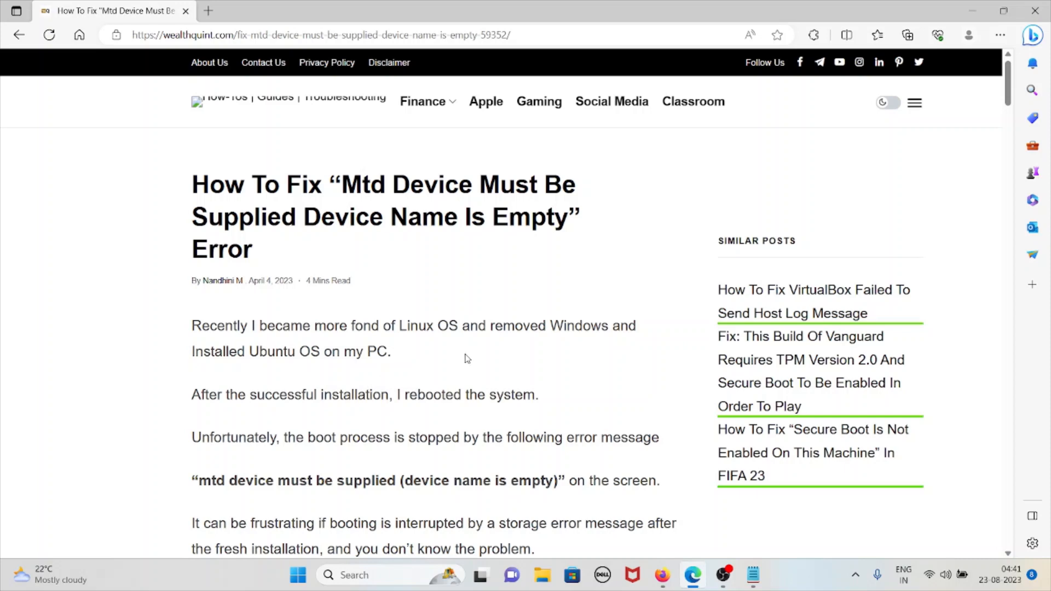
pyautogui.moveTo(461, 363)
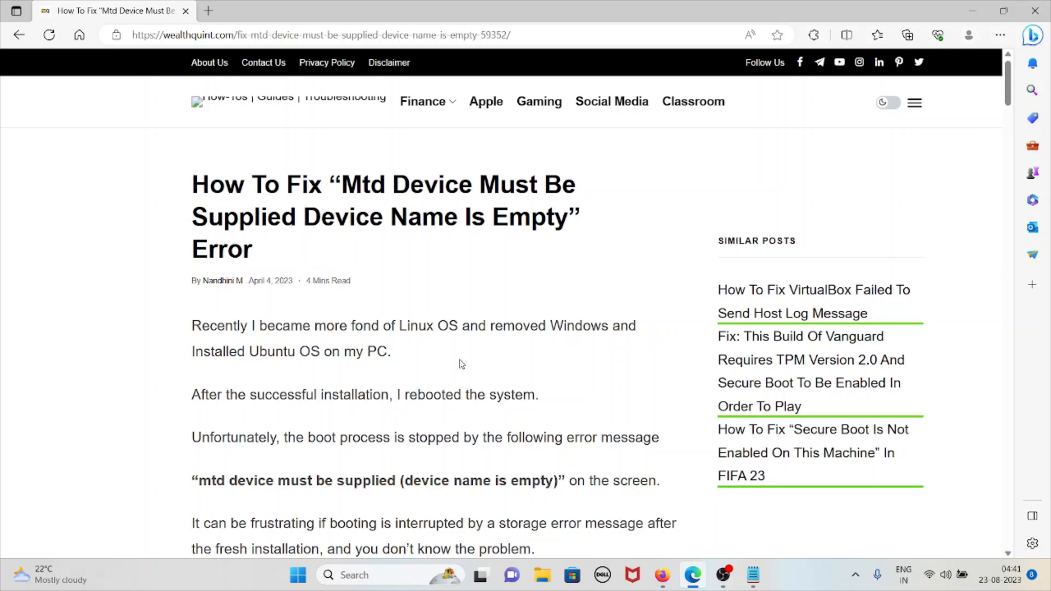
# - Scroll through the introduction on the 'mtd device must be supplied' error to the 'What Causes' heading
pyautogui.scroll(-3)
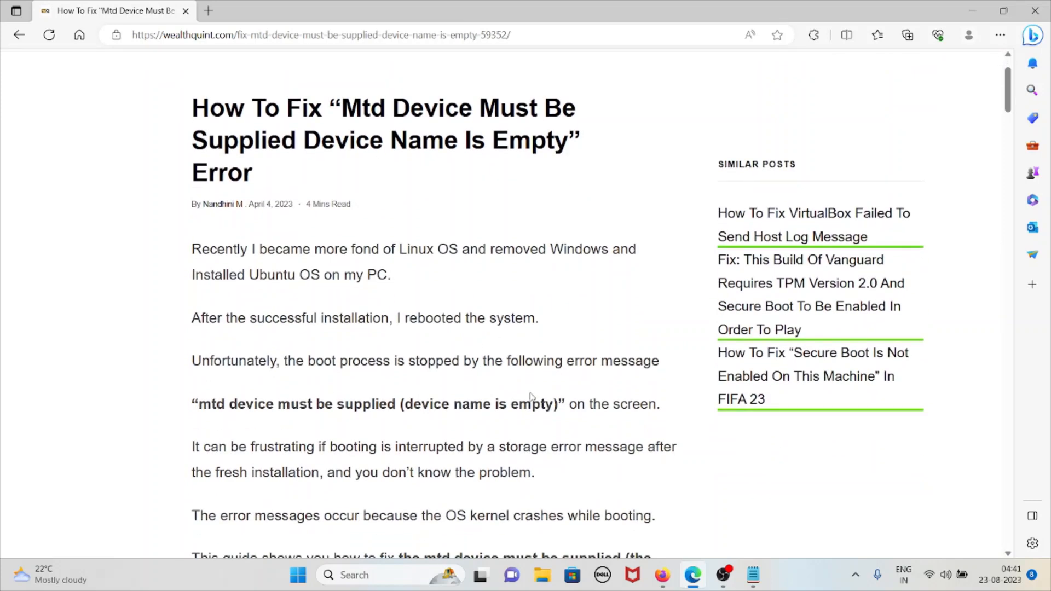
pyautogui.moveTo(525, 404)
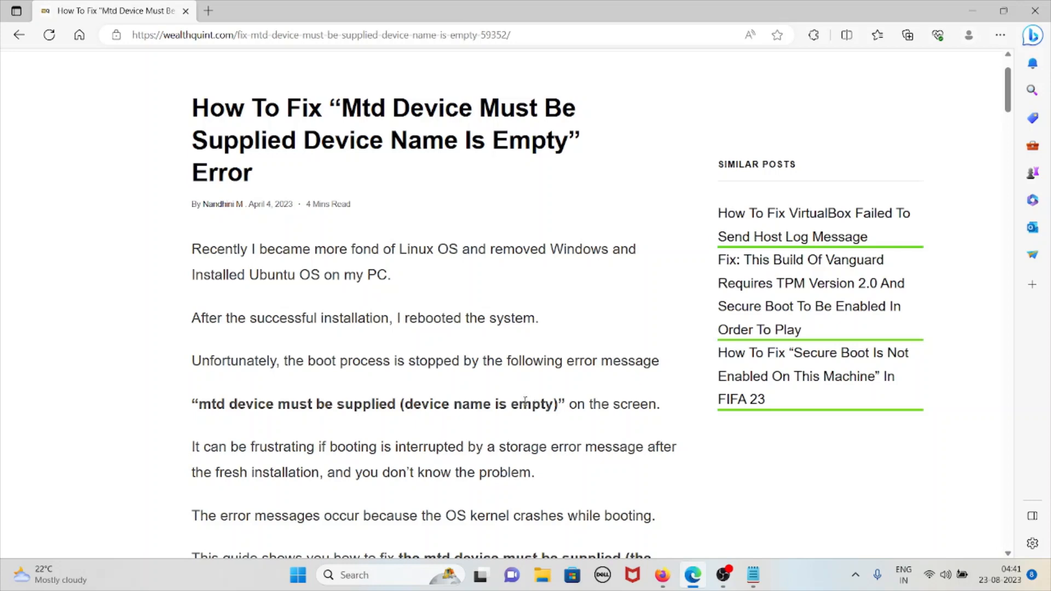
pyautogui.moveTo(514, 389)
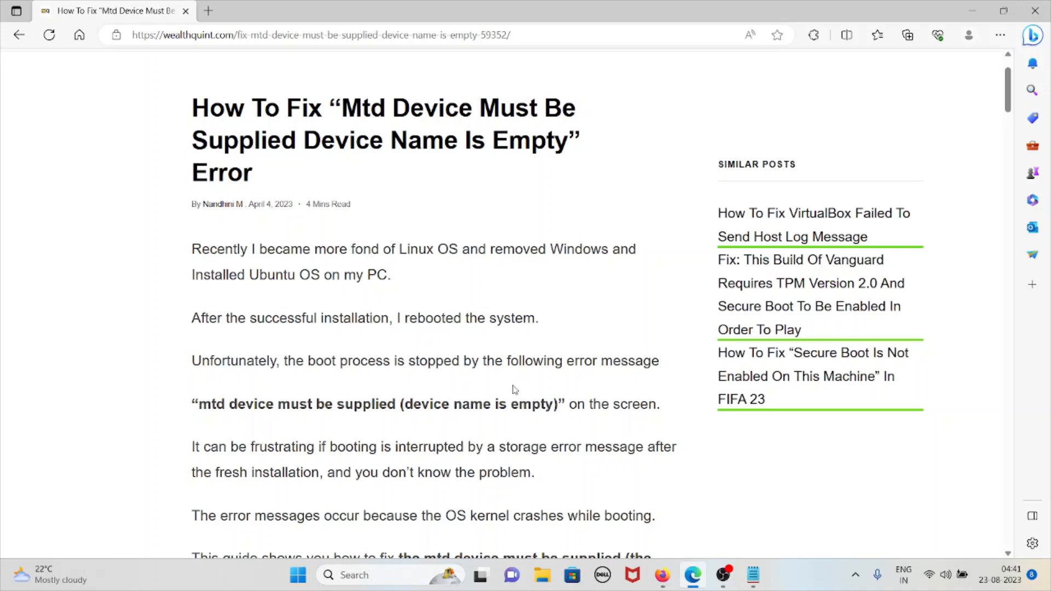
pyautogui.scroll(-3)
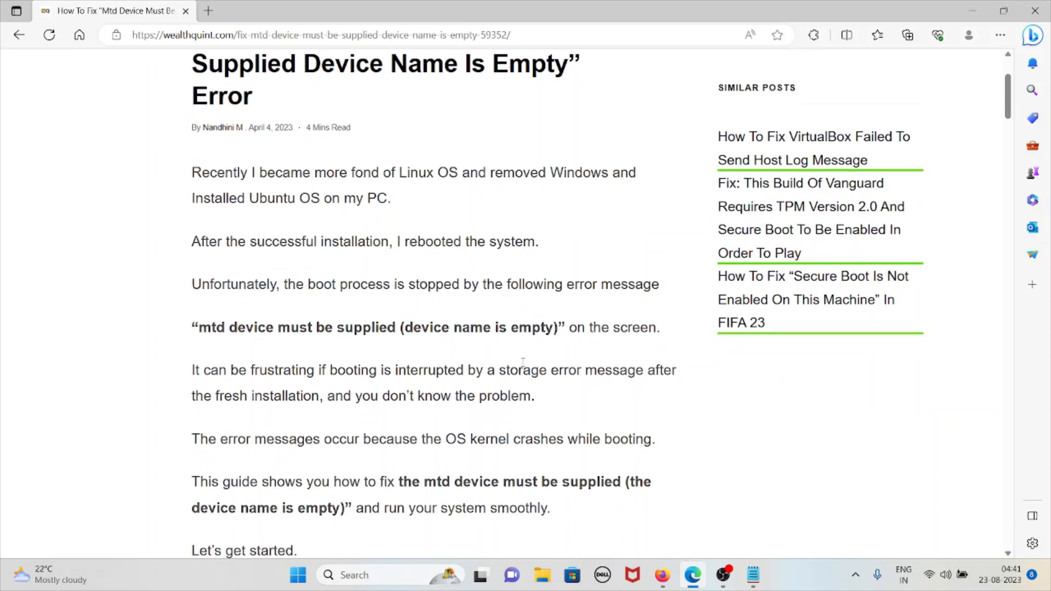
pyautogui.moveTo(549, 428)
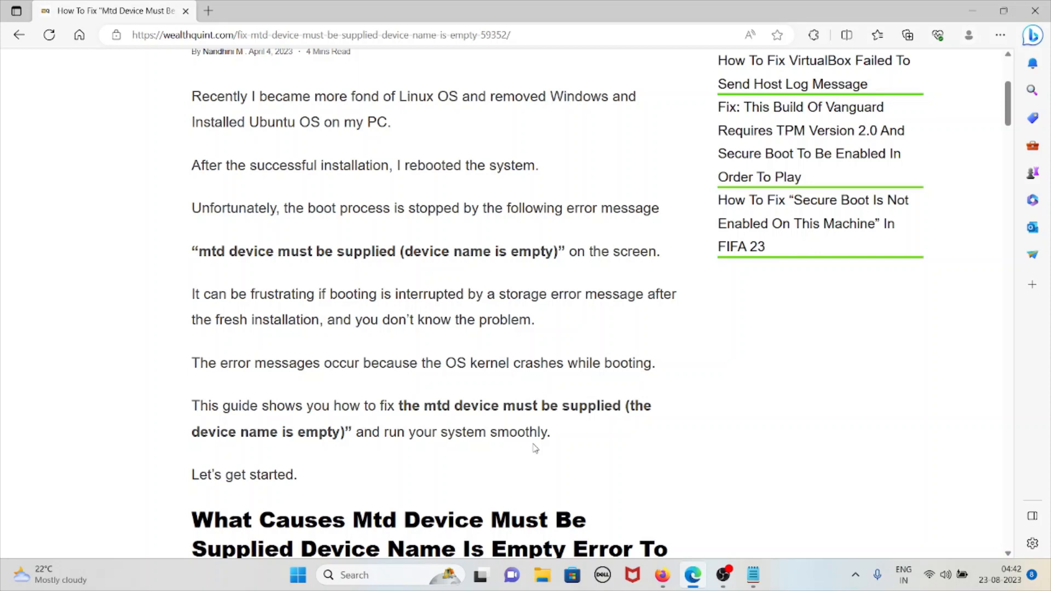
pyautogui.moveTo(534, 485)
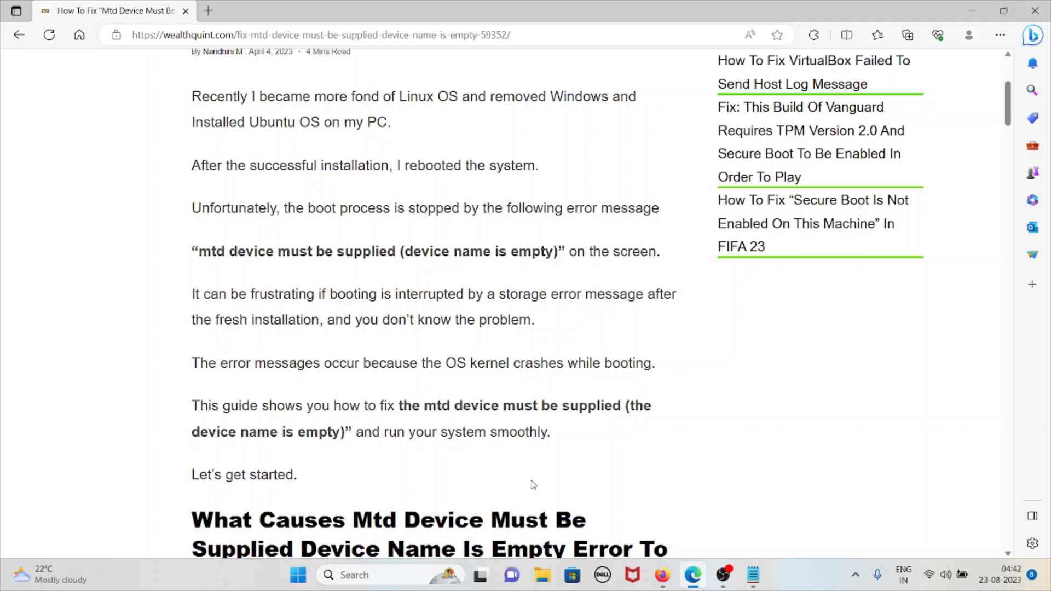
# - Scroll past the boot-screen photo to the causes explaining MTD, kernel crashes and loose cables
pyautogui.scroll(-3)
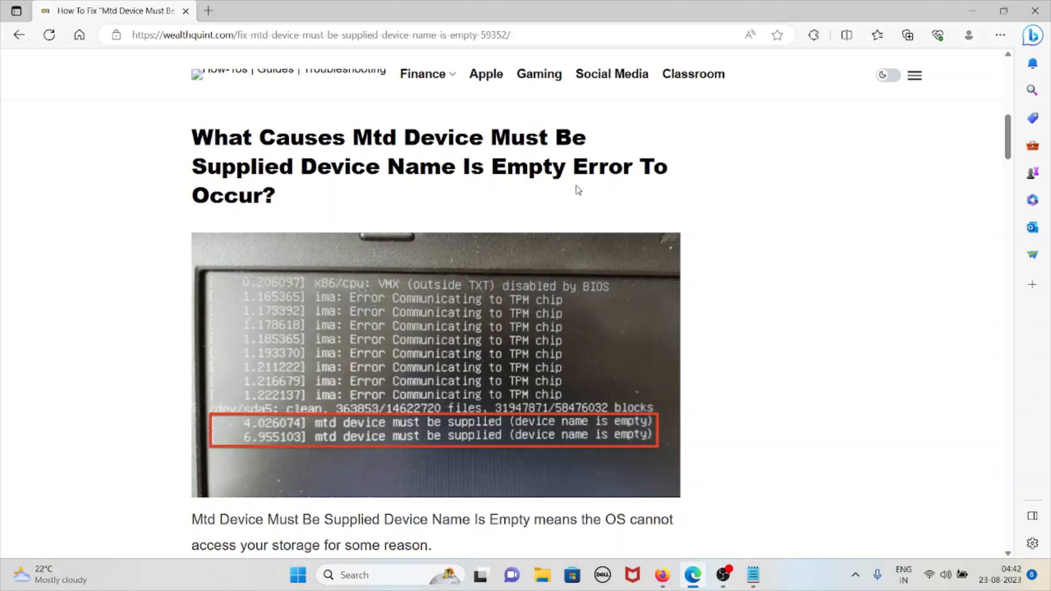
pyautogui.moveTo(616, 202)
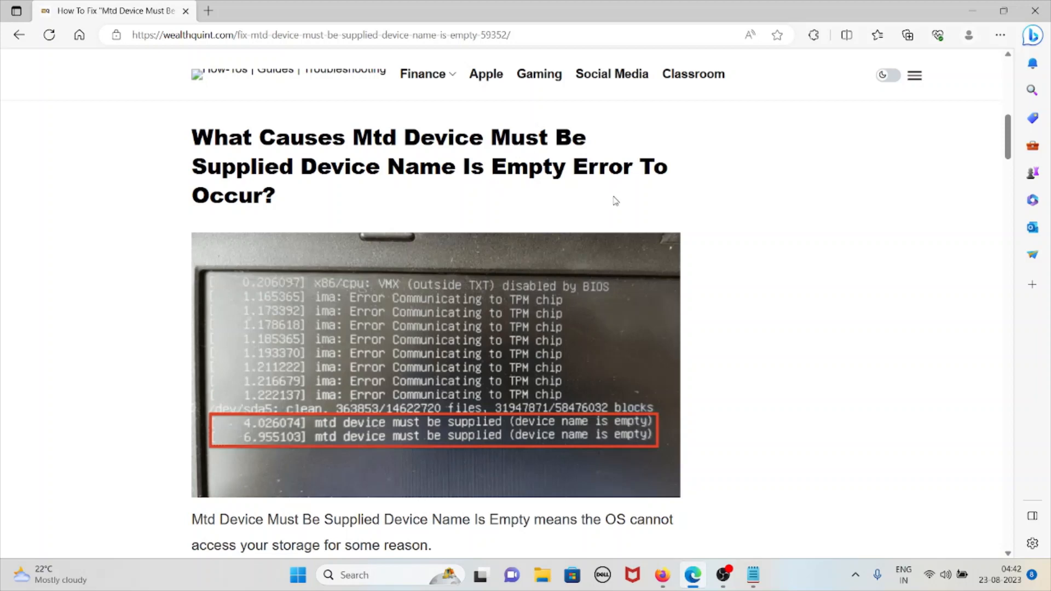
pyautogui.moveTo(626, 201)
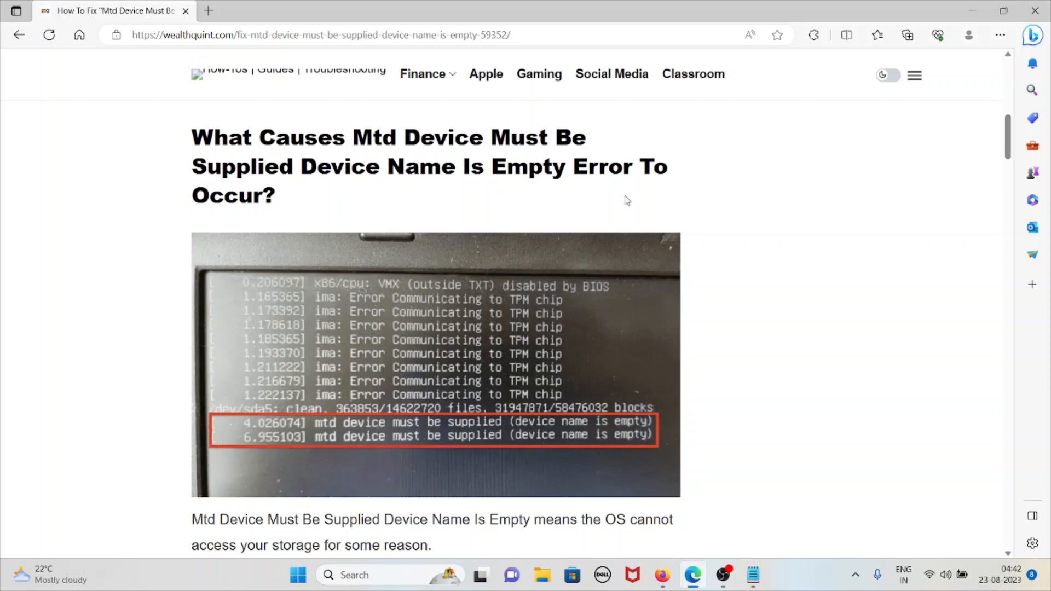
pyautogui.scroll(-3)
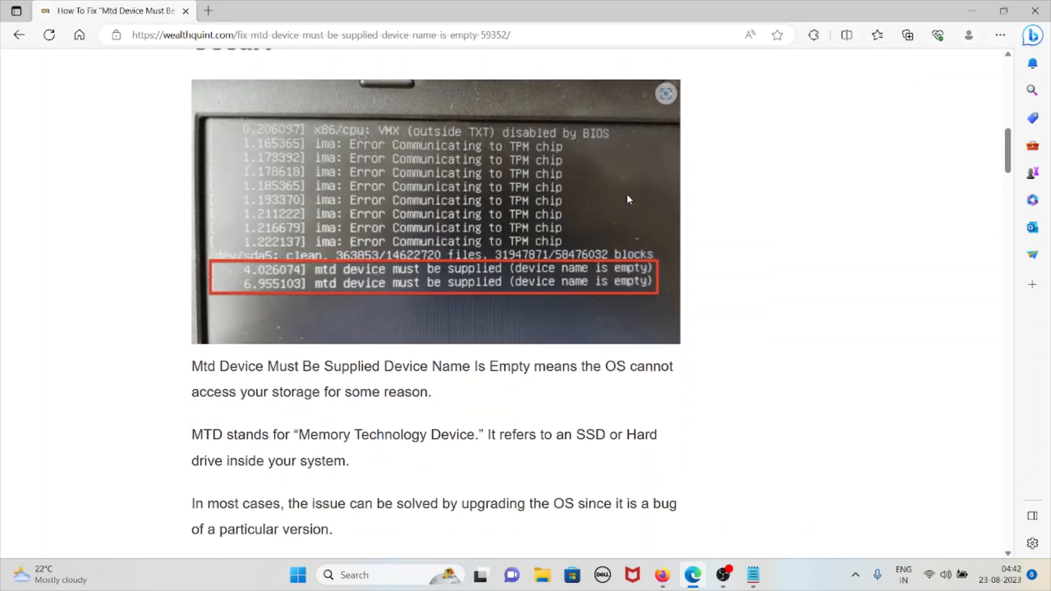
pyautogui.moveTo(776, 334)
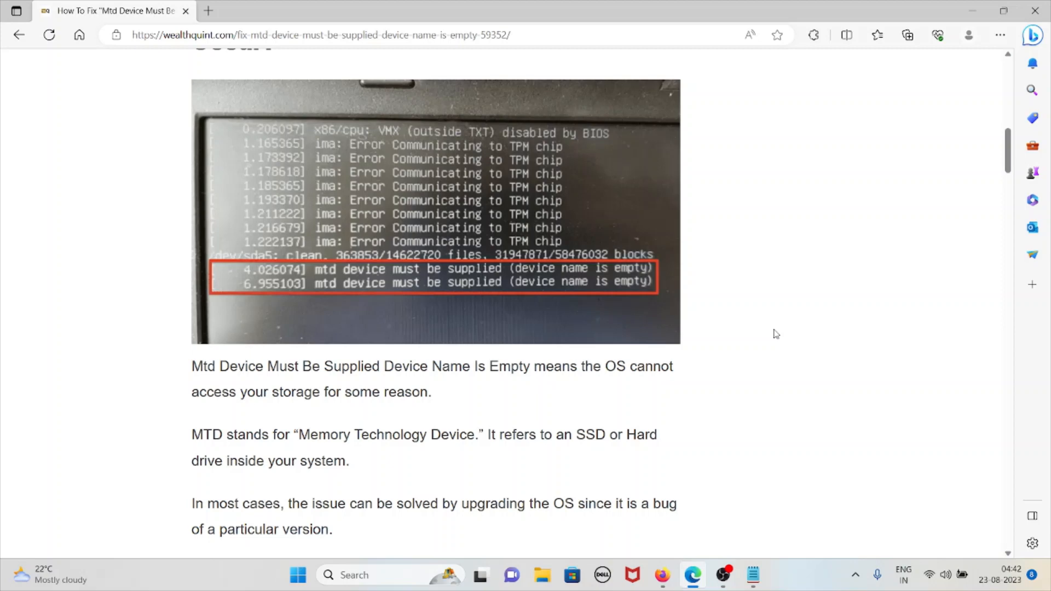
pyautogui.moveTo(858, 523)
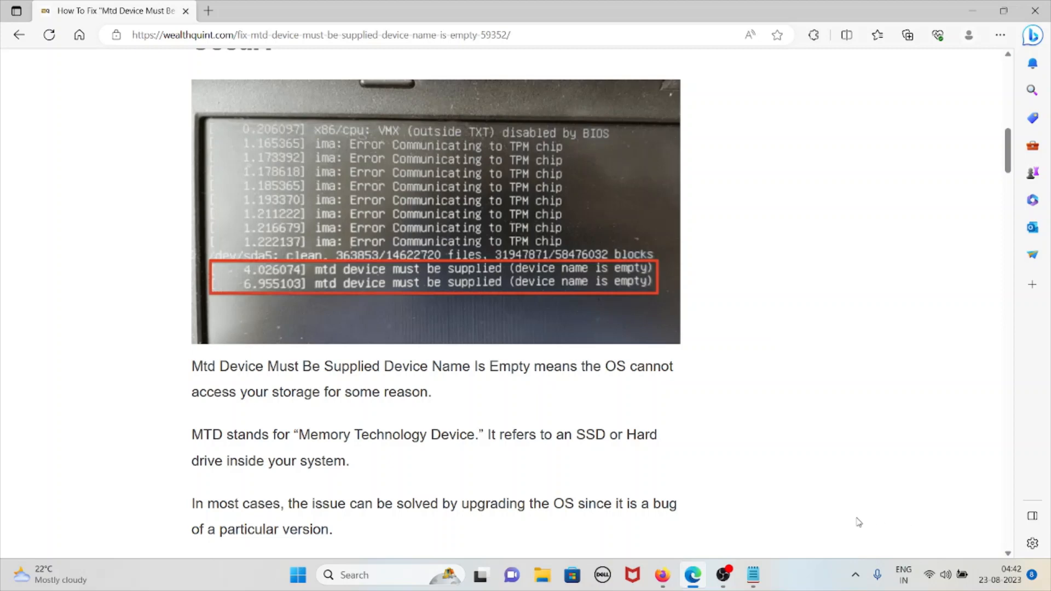
pyautogui.moveTo(507, 354)
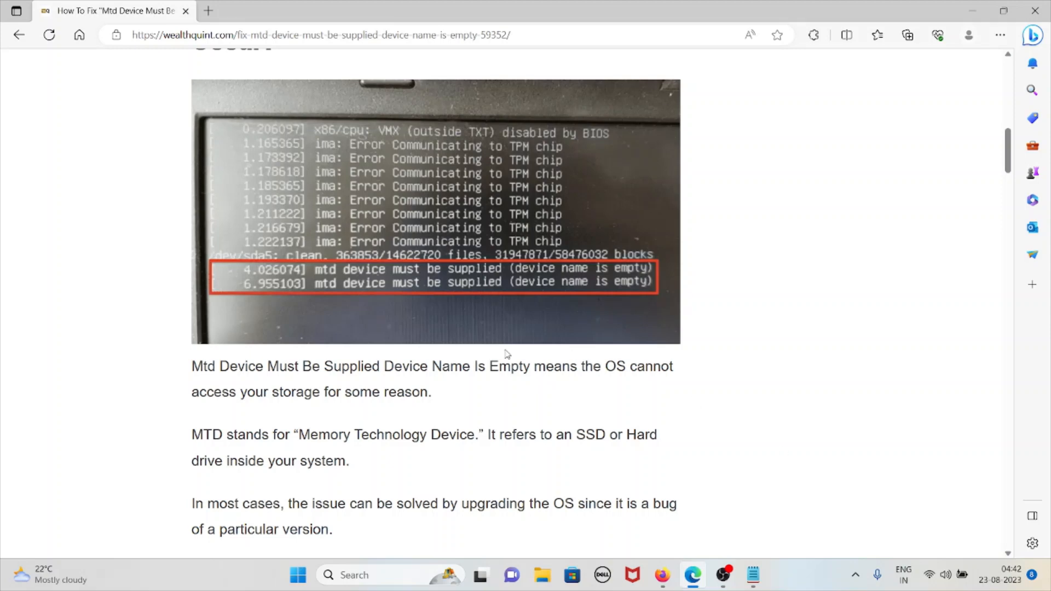
pyautogui.moveTo(554, 327)
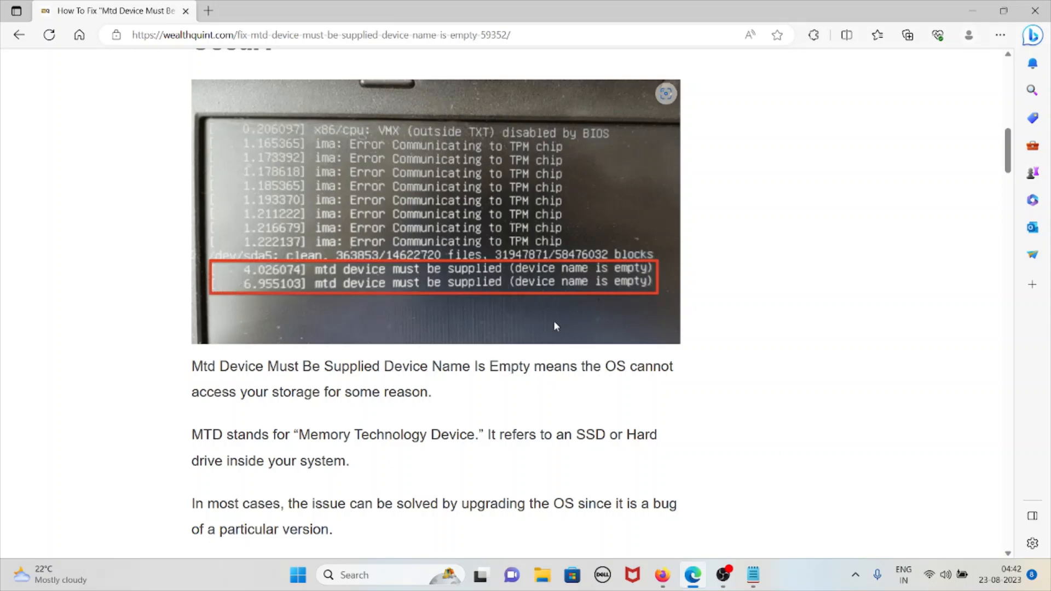
pyautogui.scroll(-3)
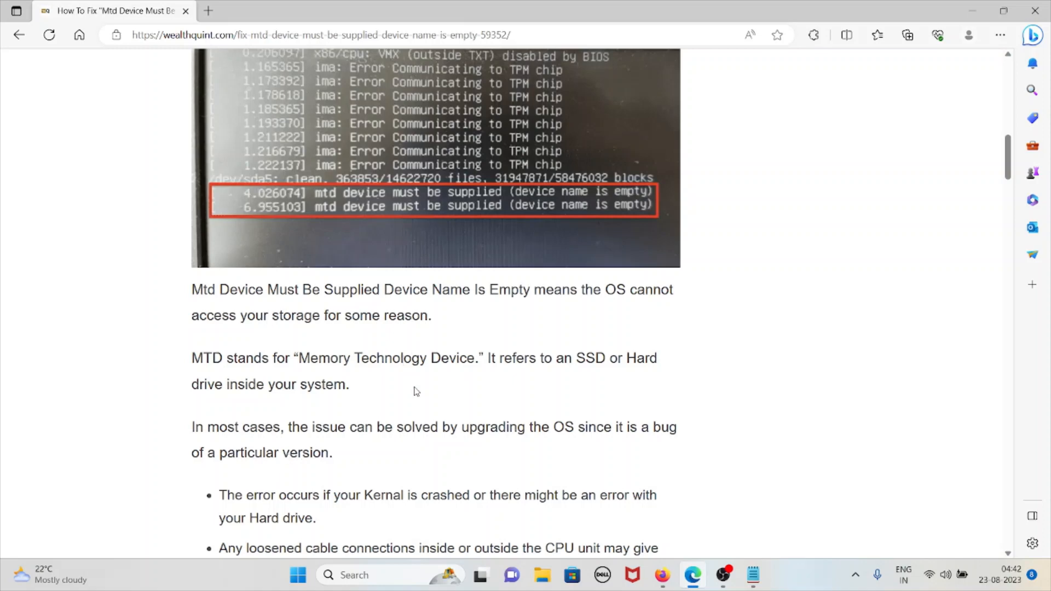
pyautogui.moveTo(412, 393)
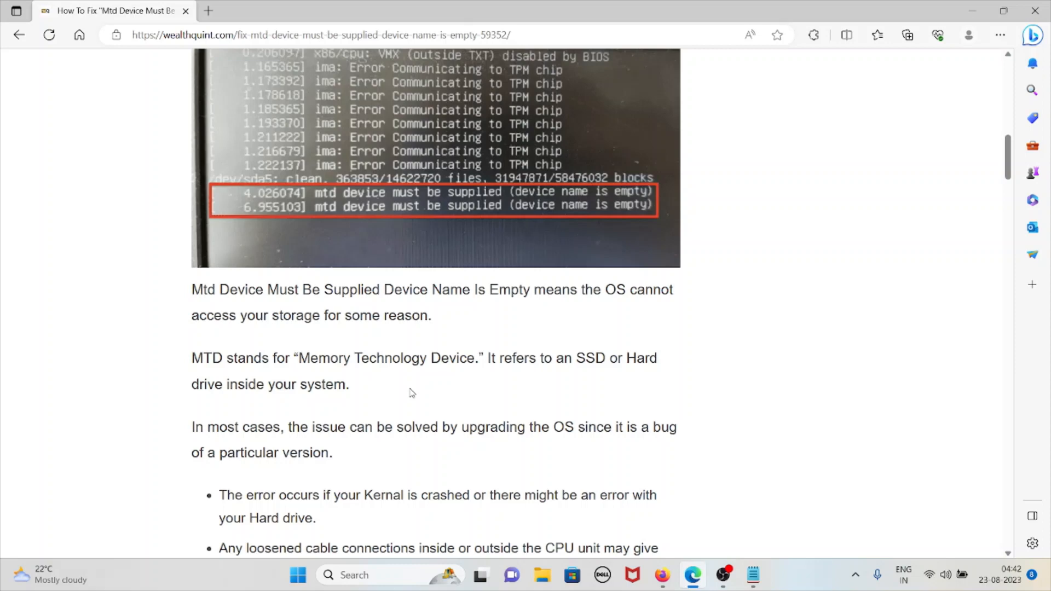
pyautogui.moveTo(407, 390)
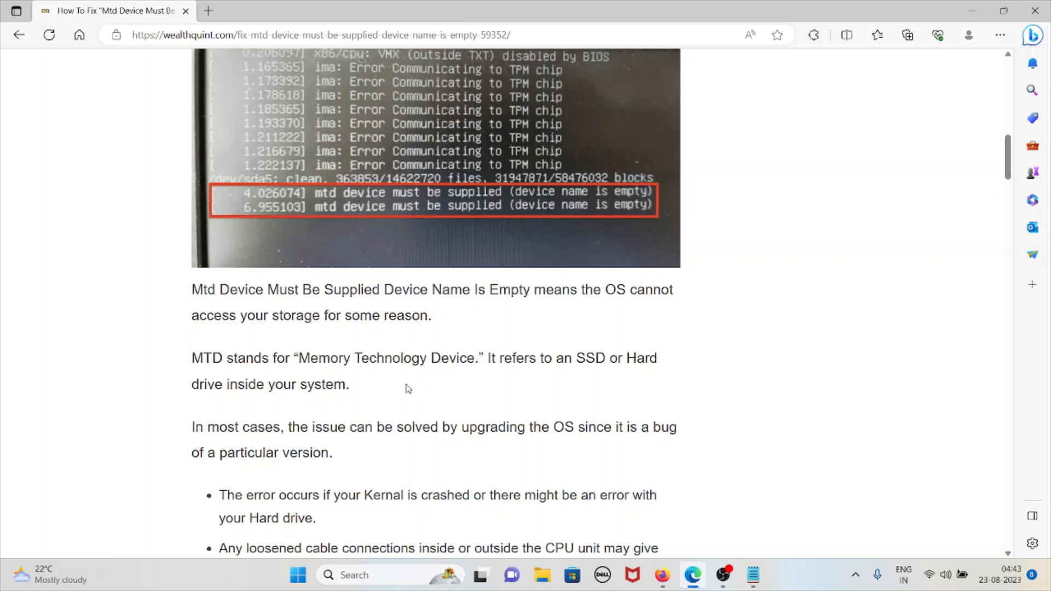
# - Scroll past the causes list (drivers, OS bugs, low memory) to the 'How To Fix' reboot advice
pyautogui.scroll(-3)
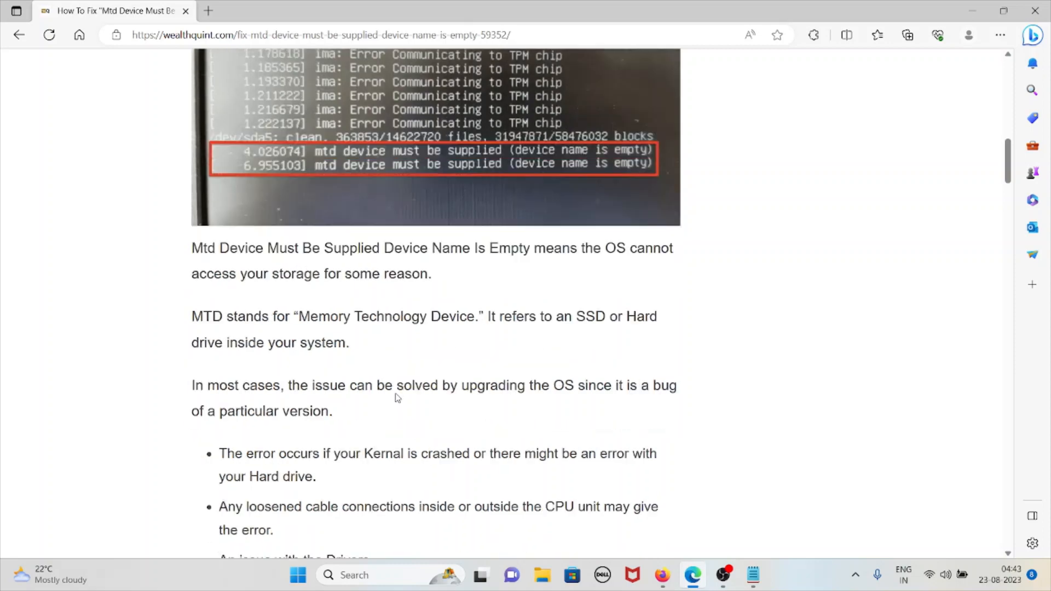
pyautogui.scroll(-3)
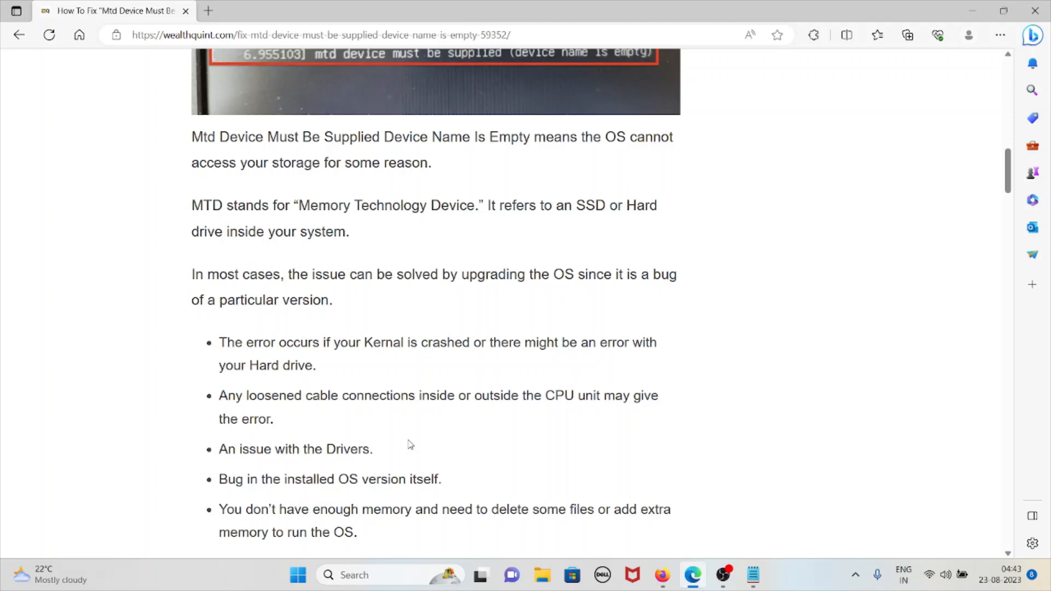
pyautogui.scroll(-3)
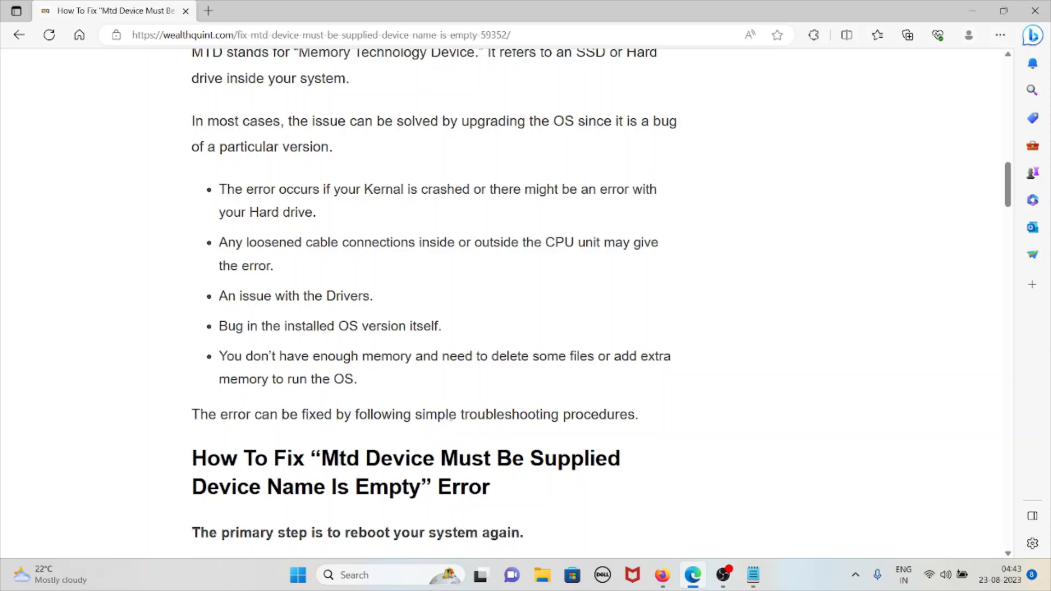
pyautogui.moveTo(453, 416)
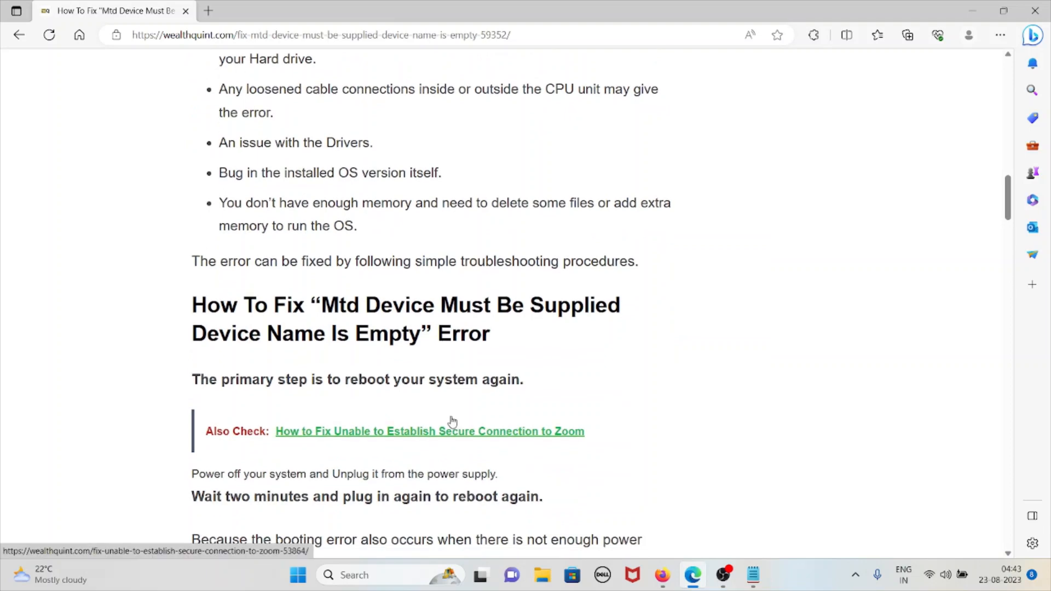
# - Reread the reboot instructions and scroll down to the '1. Upgrade Your OS' heading
pyautogui.scroll(-3)
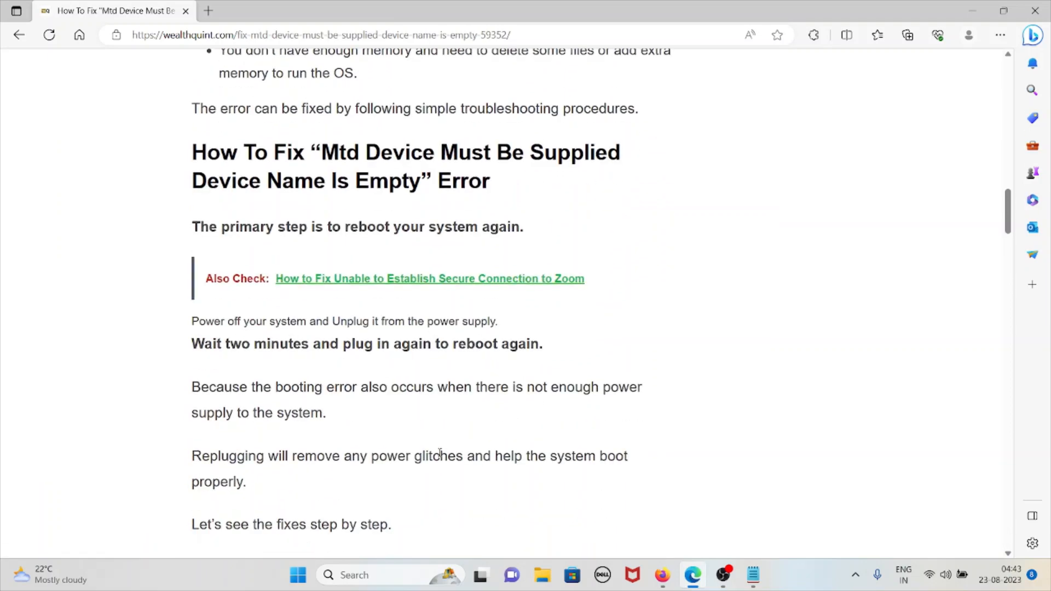
pyautogui.scroll(3)
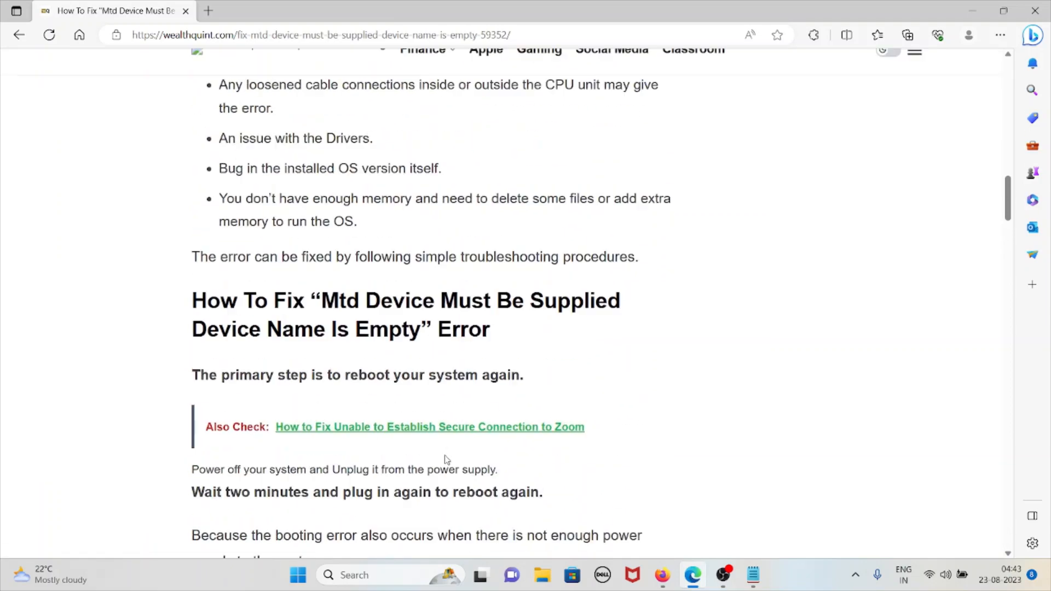
pyautogui.scroll(3)
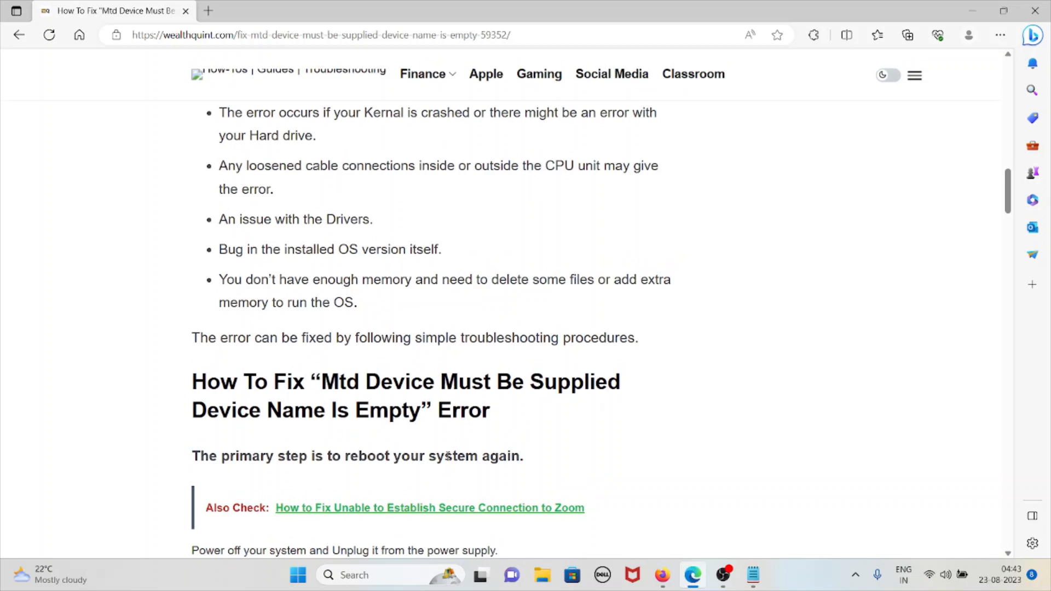
pyautogui.scroll(-3)
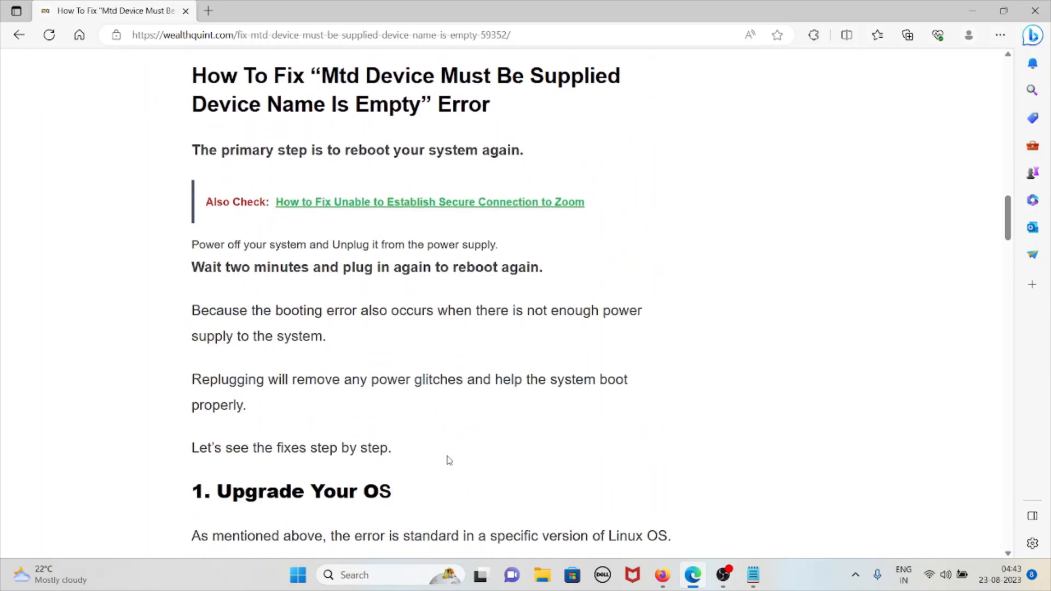
pyautogui.moveTo(526, 507)
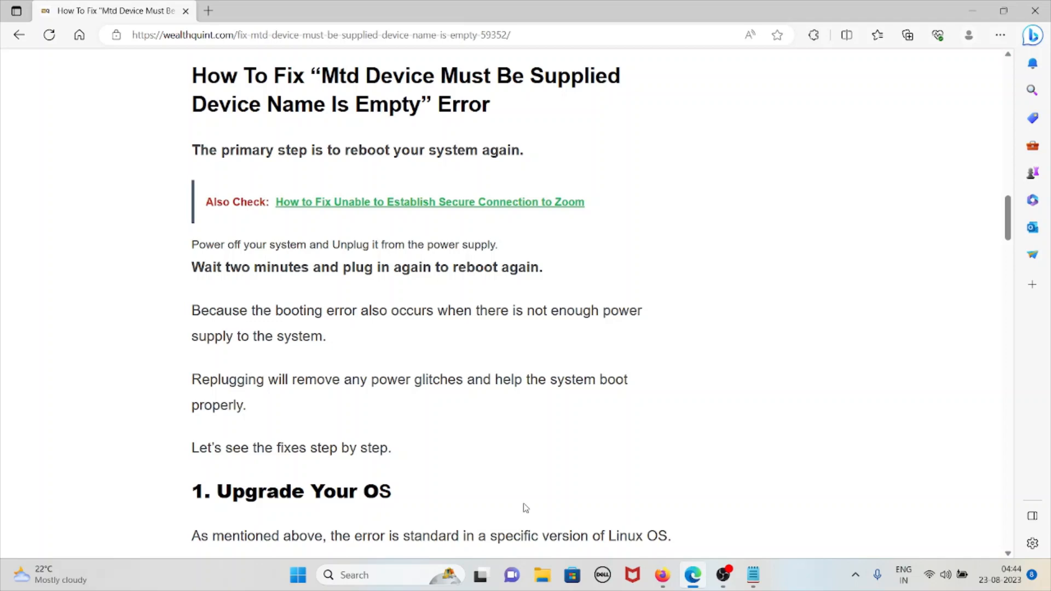
# - Scroll to the Upgrade Your OS recovery-mode steps: hold SHIFT, advanced Ubuntu options, network
pyautogui.scroll(-3)
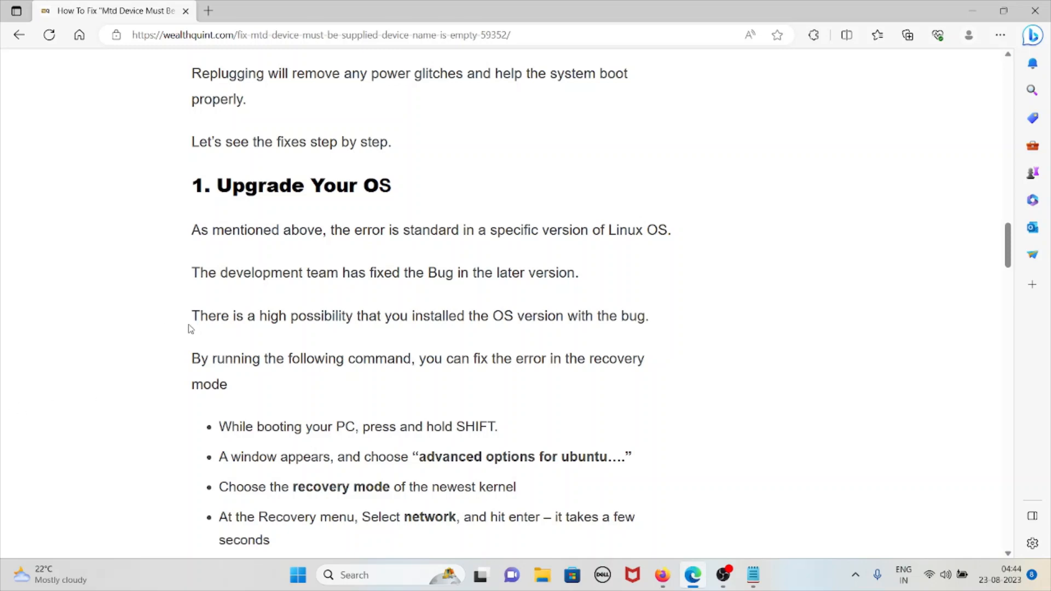
pyautogui.moveTo(211, 337)
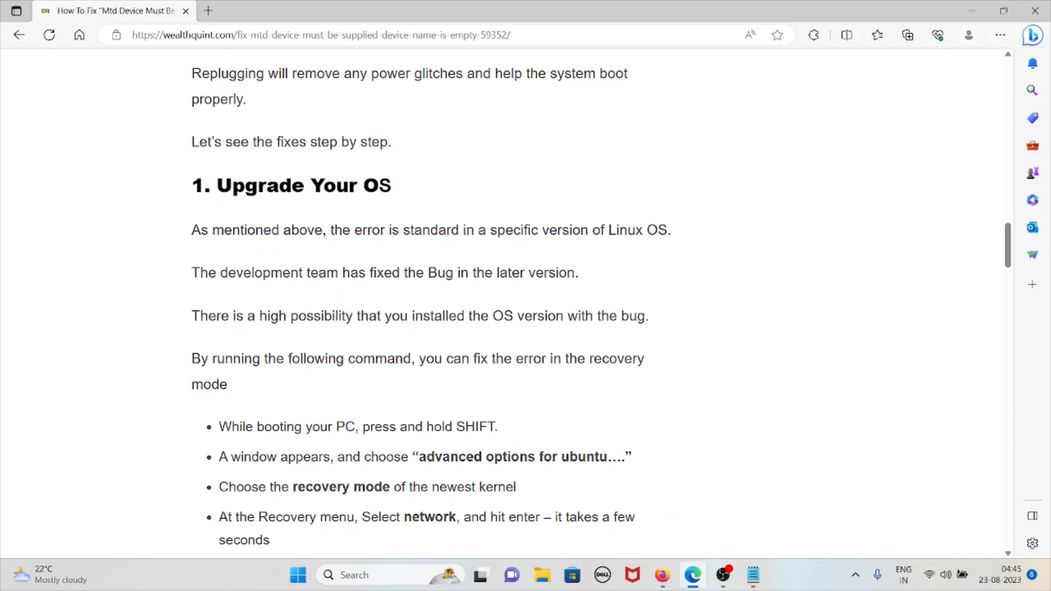
# - Scroll to the apt-get update, upgrade, dist-upgrade commands and the '2. Delete Nvidia Driver' heading
pyautogui.scroll(-3)
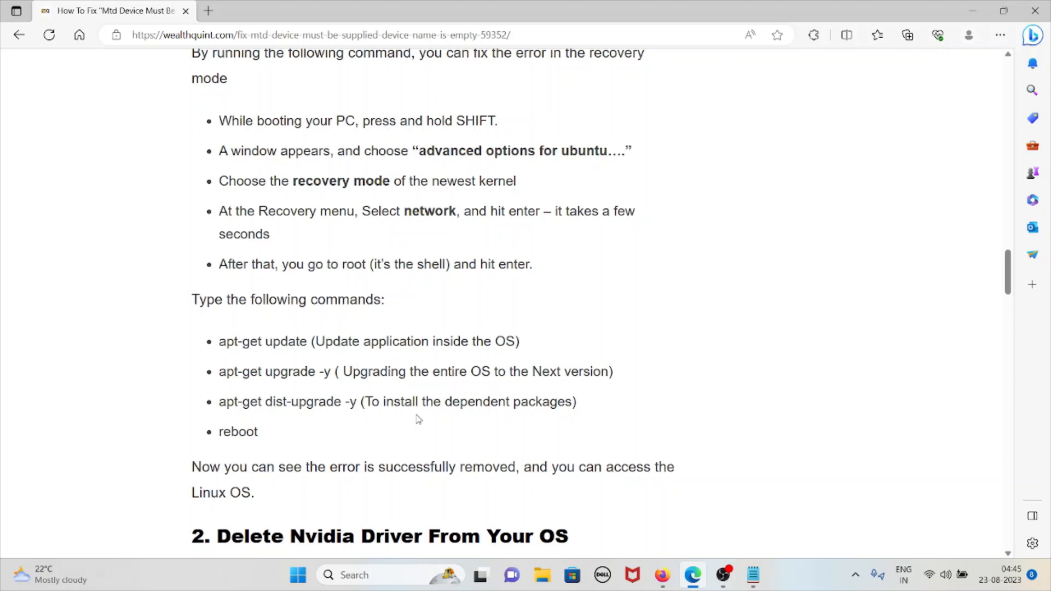
pyautogui.moveTo(235, 376)
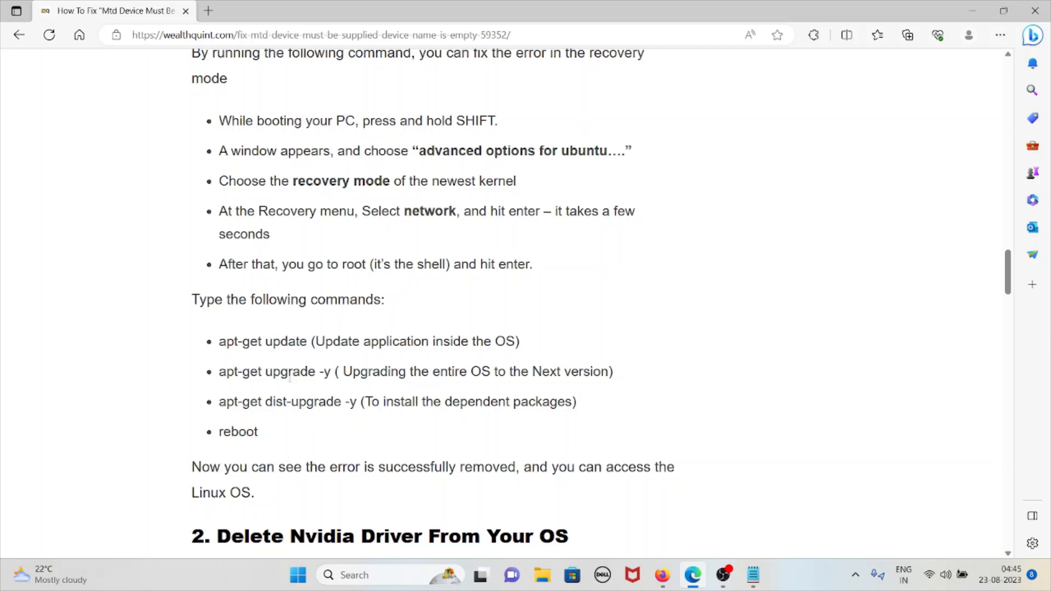
pyautogui.moveTo(314, 390)
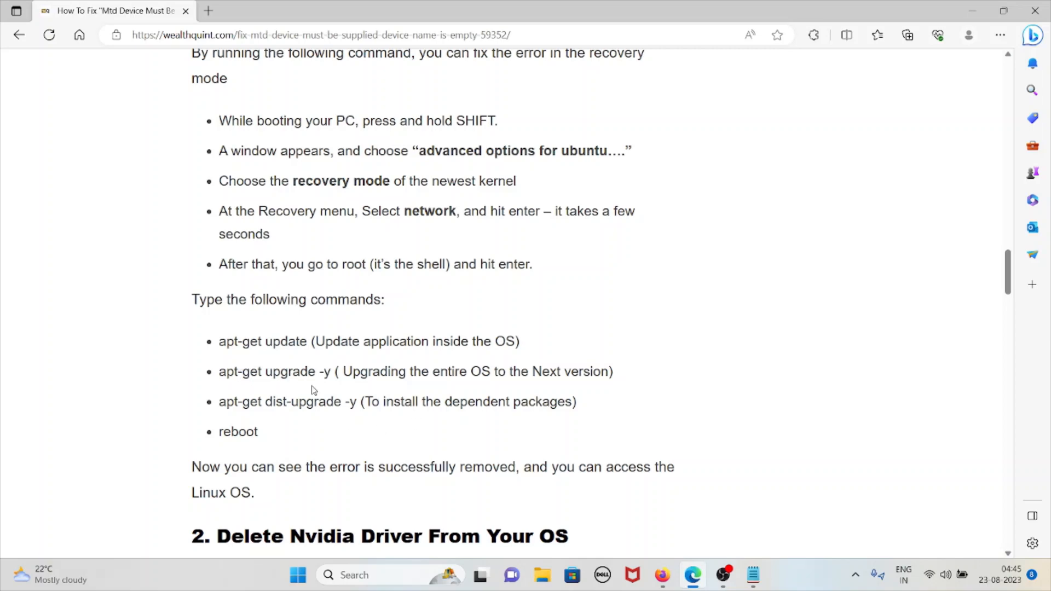
pyautogui.moveTo(413, 377)
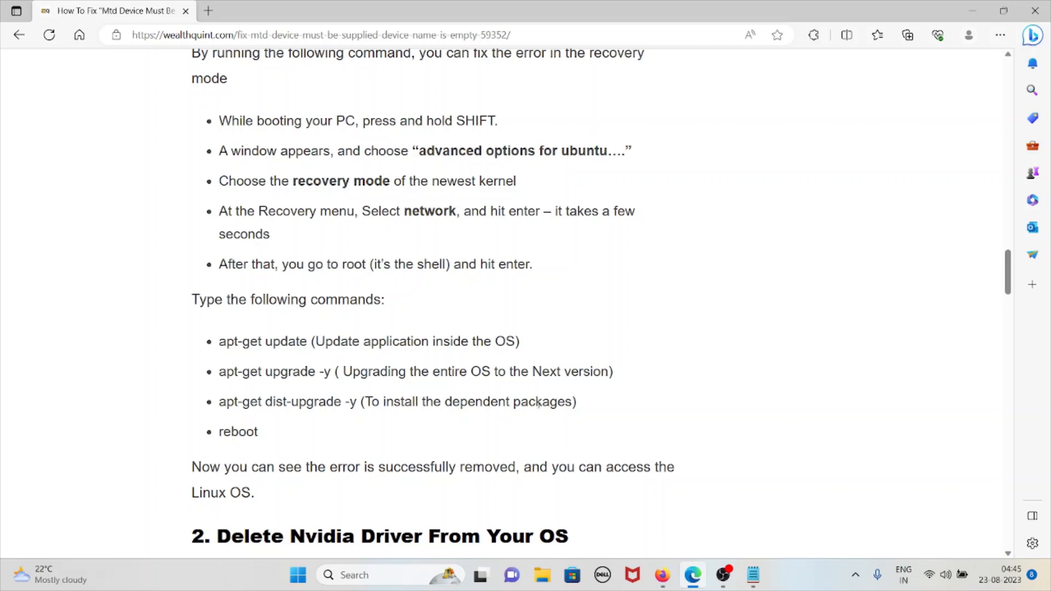
# - Scroll through the Nvidia removal commands (mount, purge nvidia-current, remove xorg.conf) and highlight text near fix 3
pyautogui.scroll(-3)
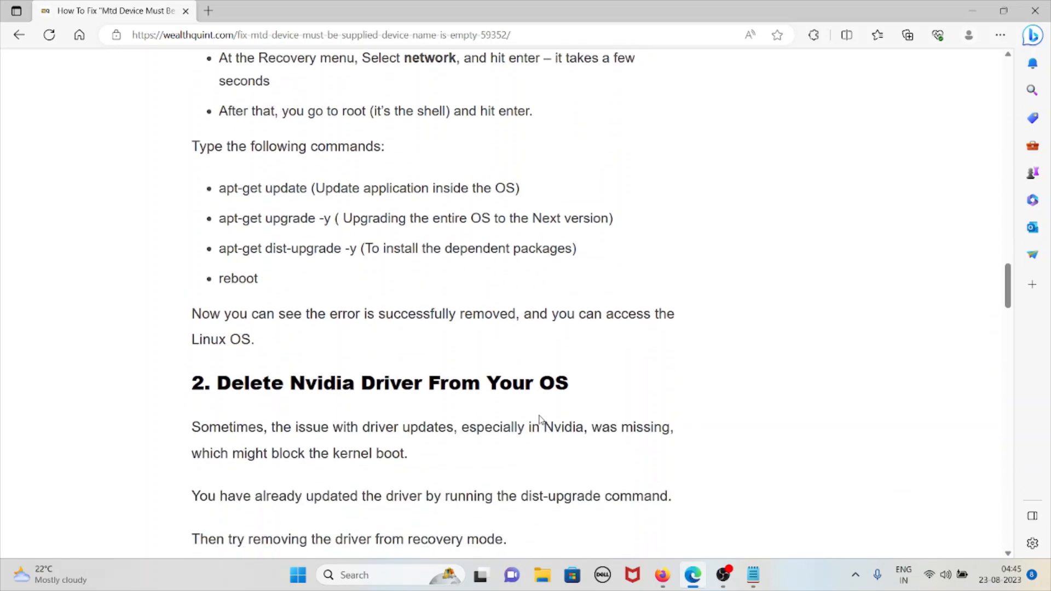
pyautogui.moveTo(540, 424)
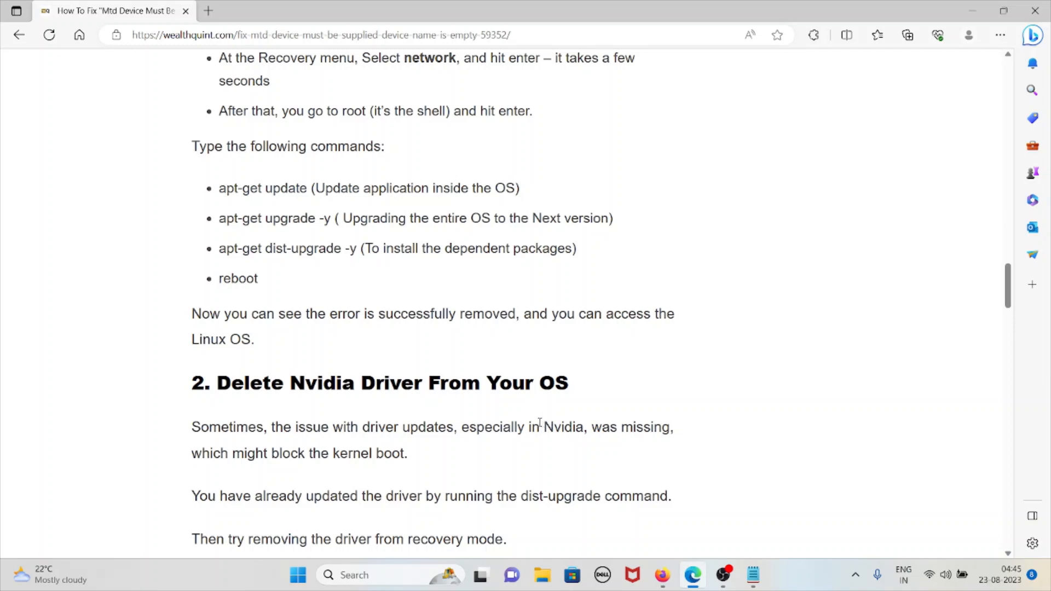
pyautogui.moveTo(685, 165)
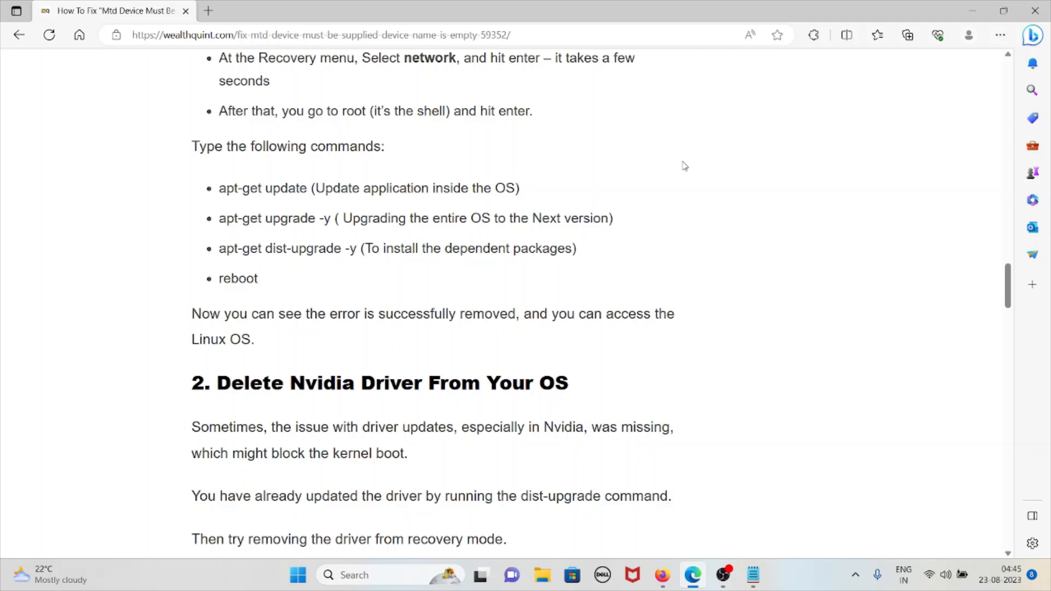
pyautogui.scroll(-3)
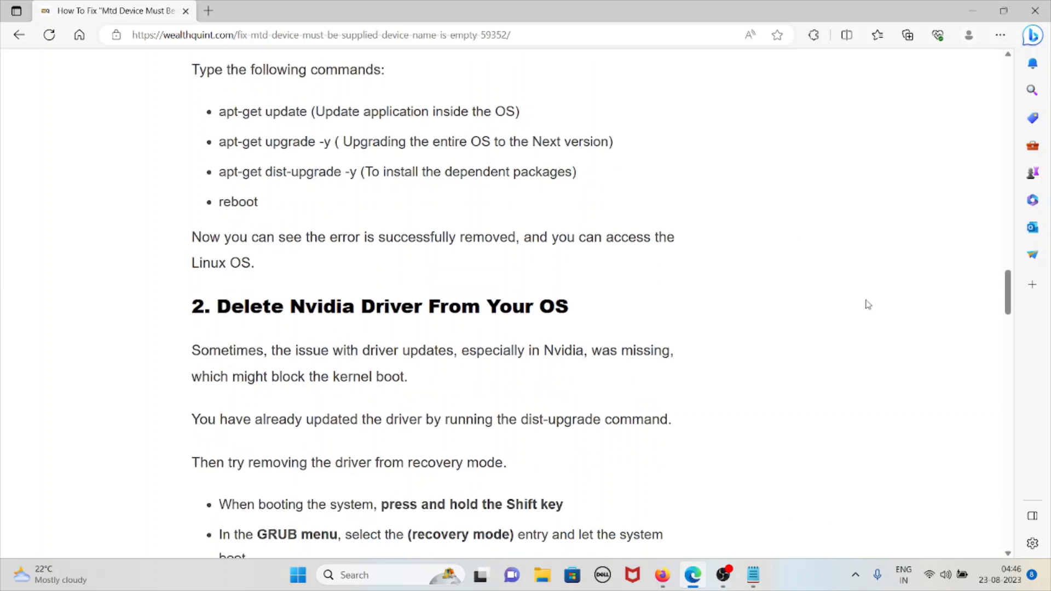
pyautogui.scroll(-3)
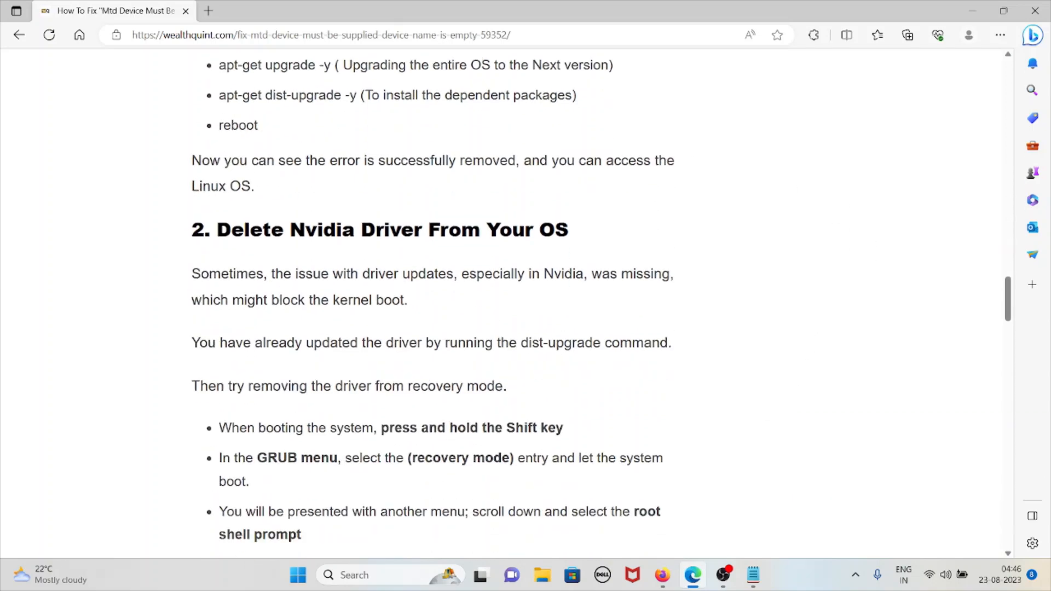
pyautogui.moveTo(473, 342)
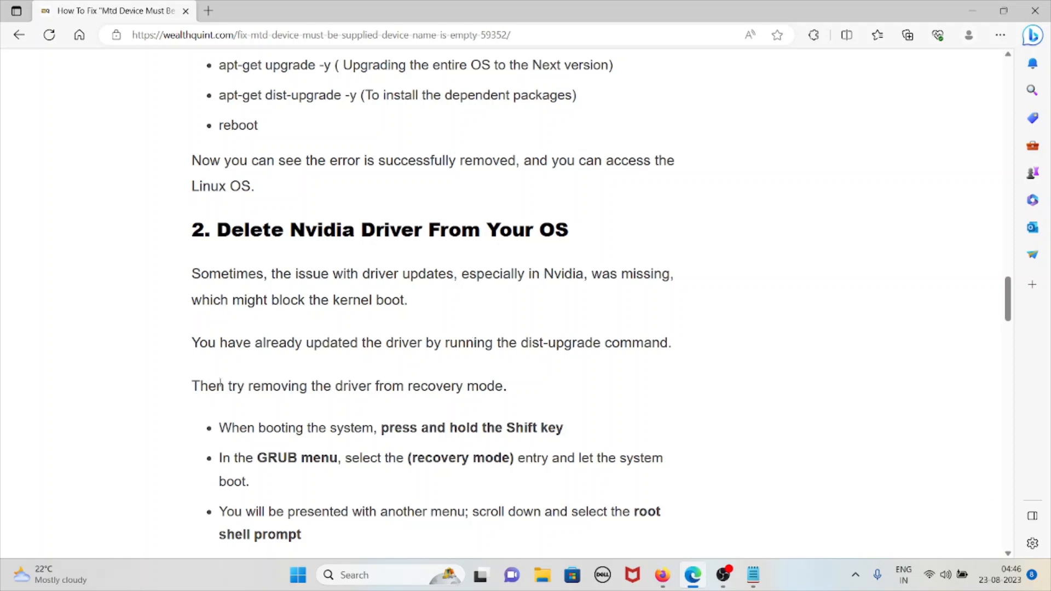
pyautogui.scroll(-3)
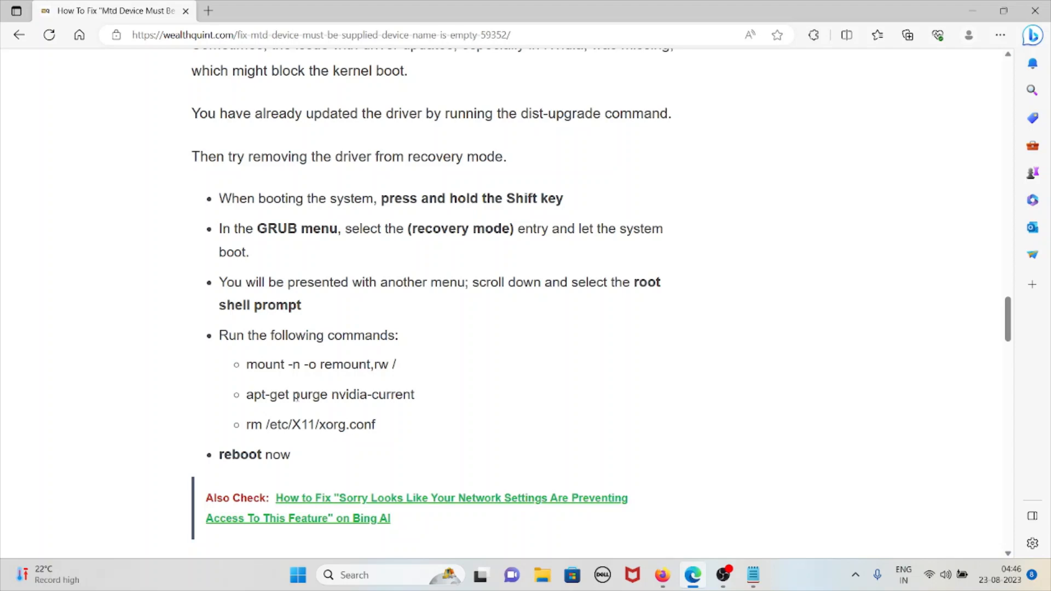
pyautogui.doubleClick(260, 364)
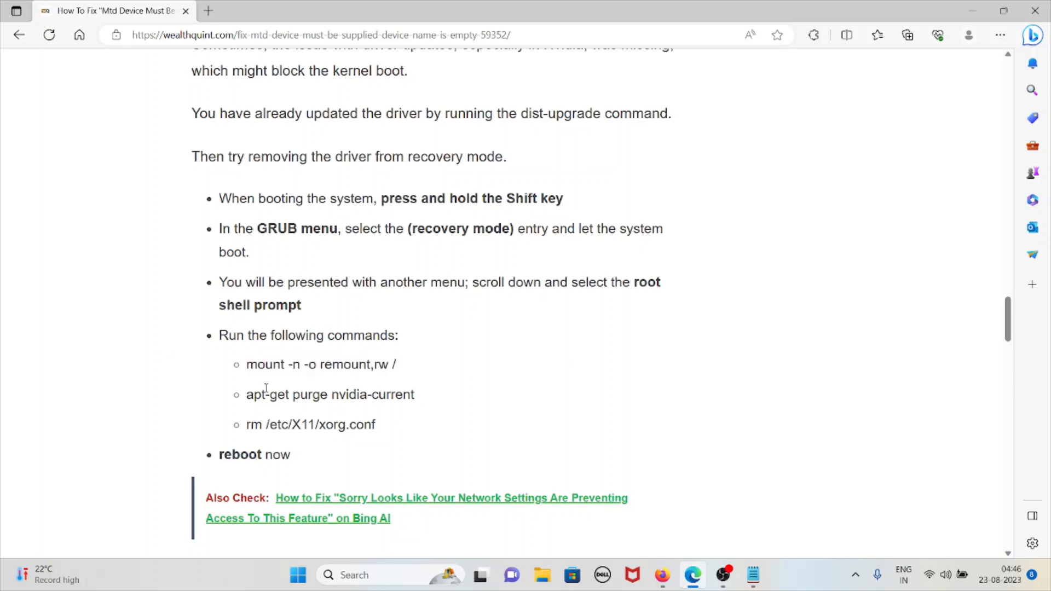
pyautogui.moveTo(246, 394); pyautogui.dragTo(376, 424)
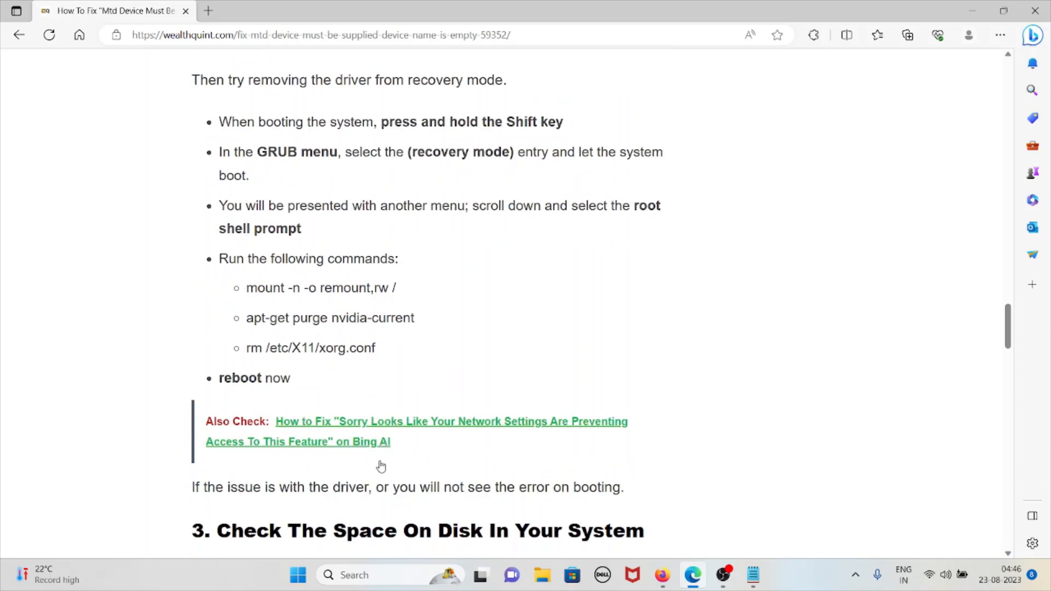
# - Scroll through fix 3's apt autoremove and rm -rf steps, highlighting a line, to the Disable Secure Boot heading
pyautogui.scroll(-3)
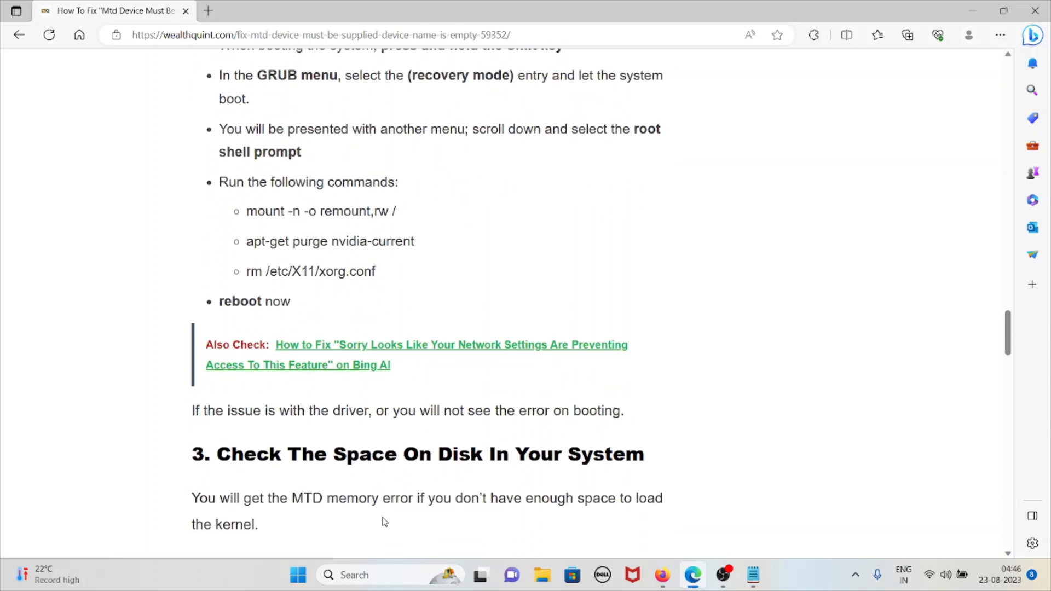
pyautogui.moveTo(381, 524)
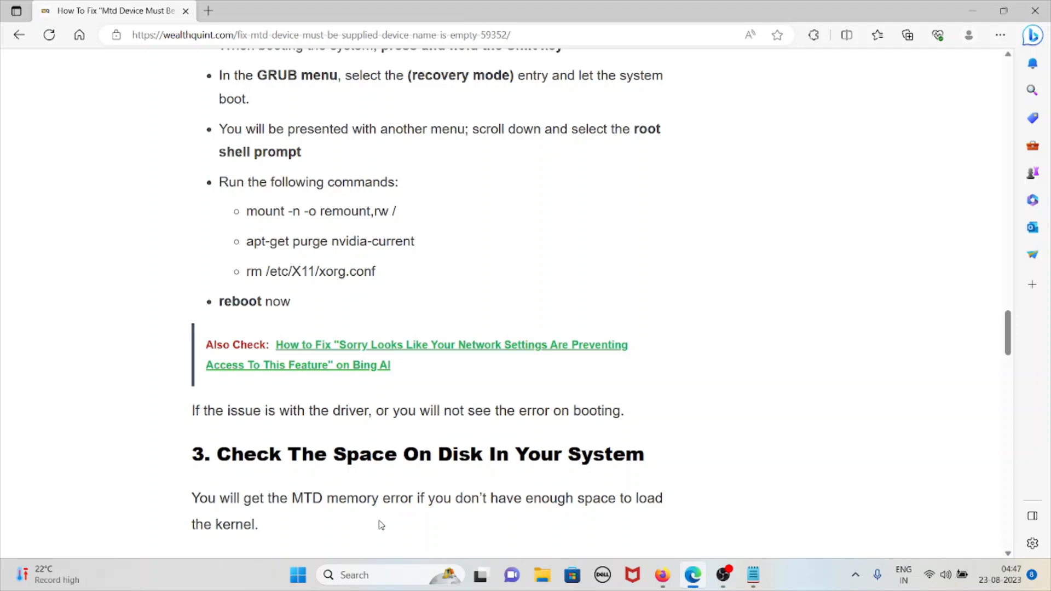
pyautogui.moveTo(373, 530)
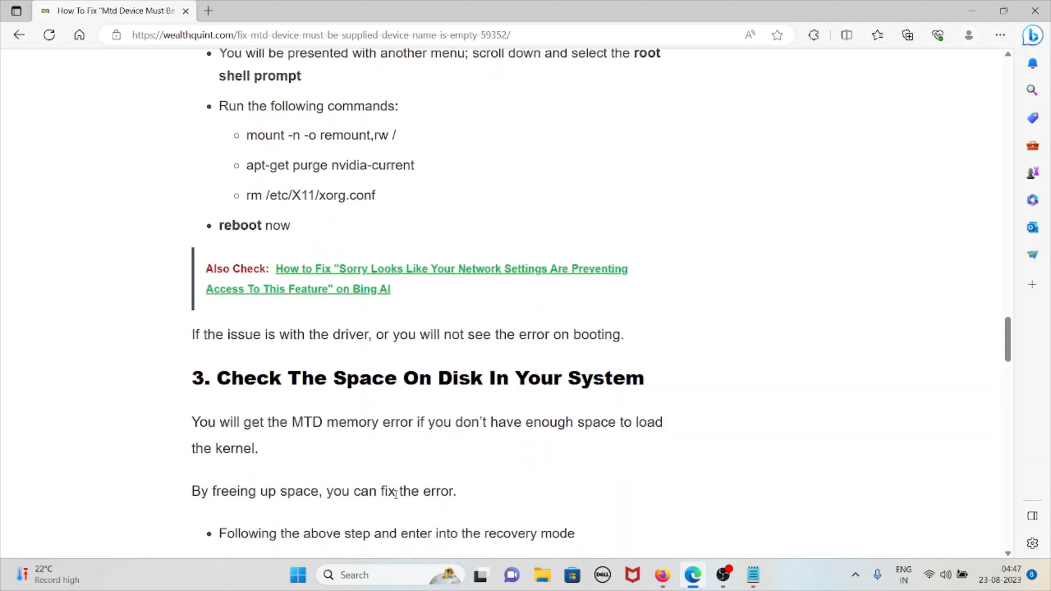
pyautogui.moveTo(456, 470)
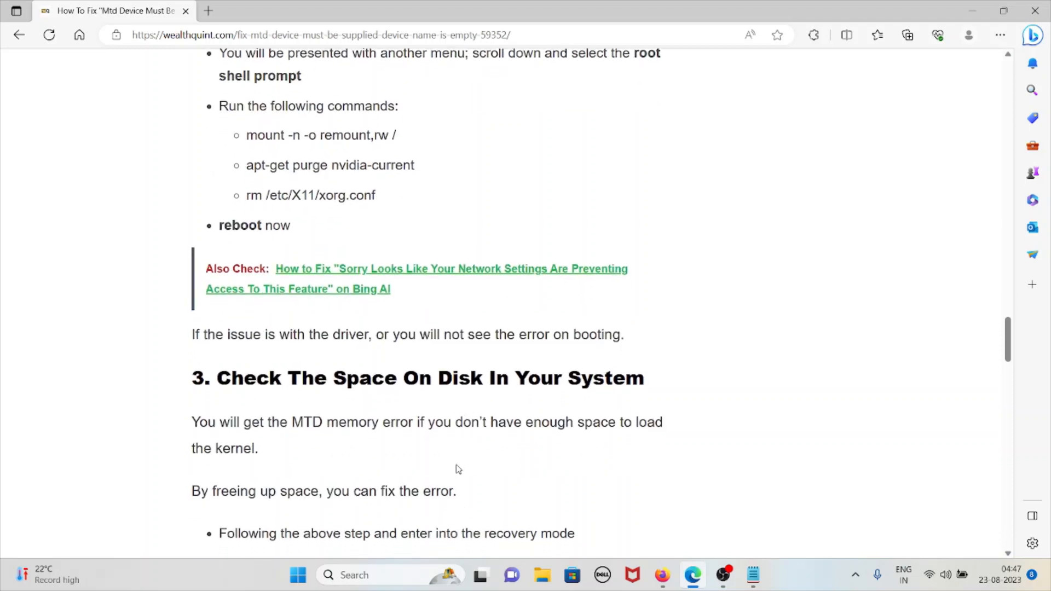
pyautogui.scroll(-3)
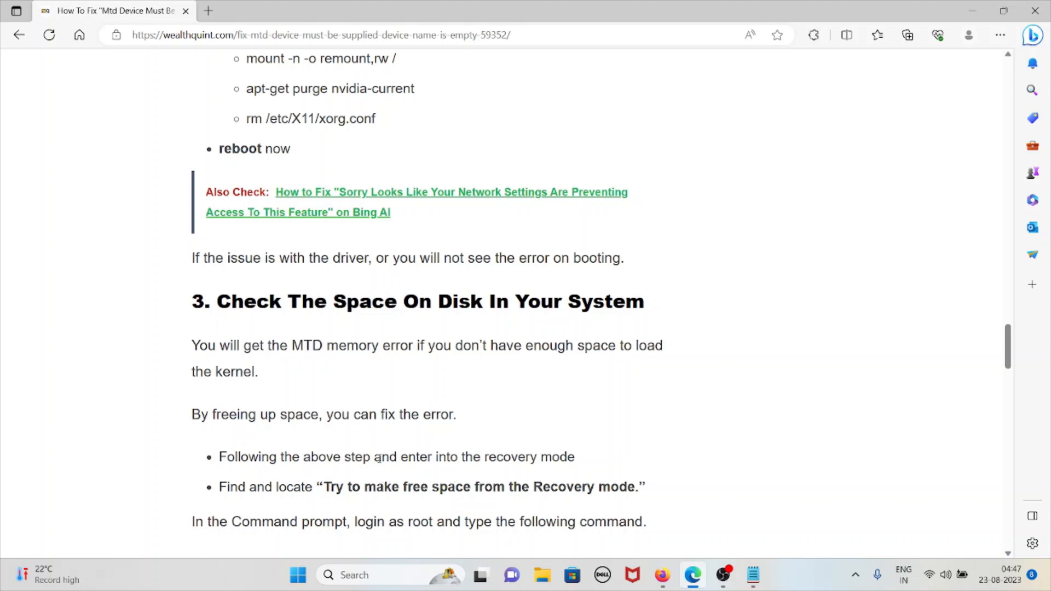
pyautogui.scroll(-3)
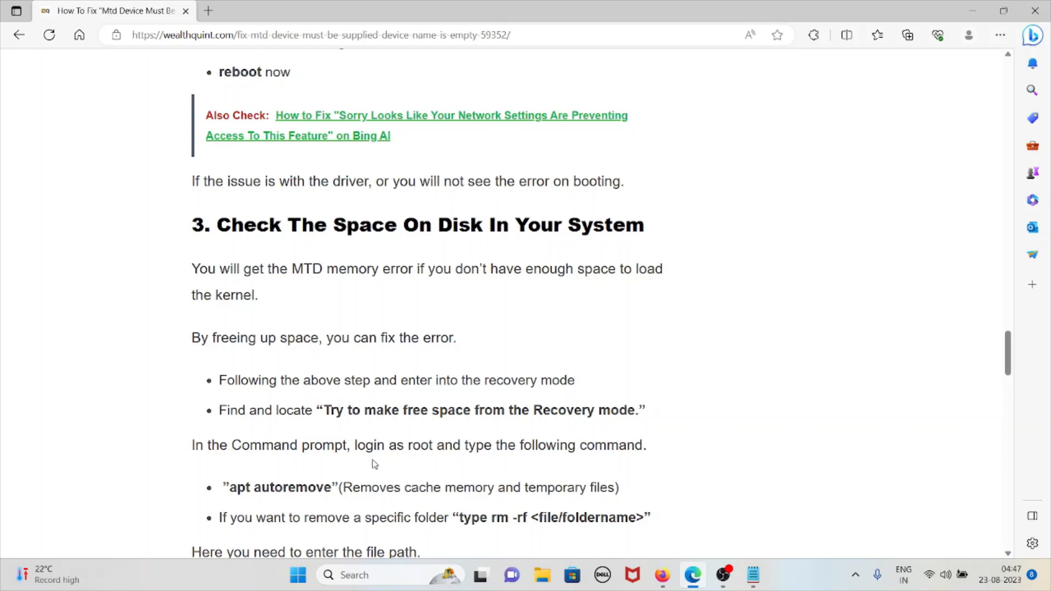
pyautogui.moveTo(367, 480)
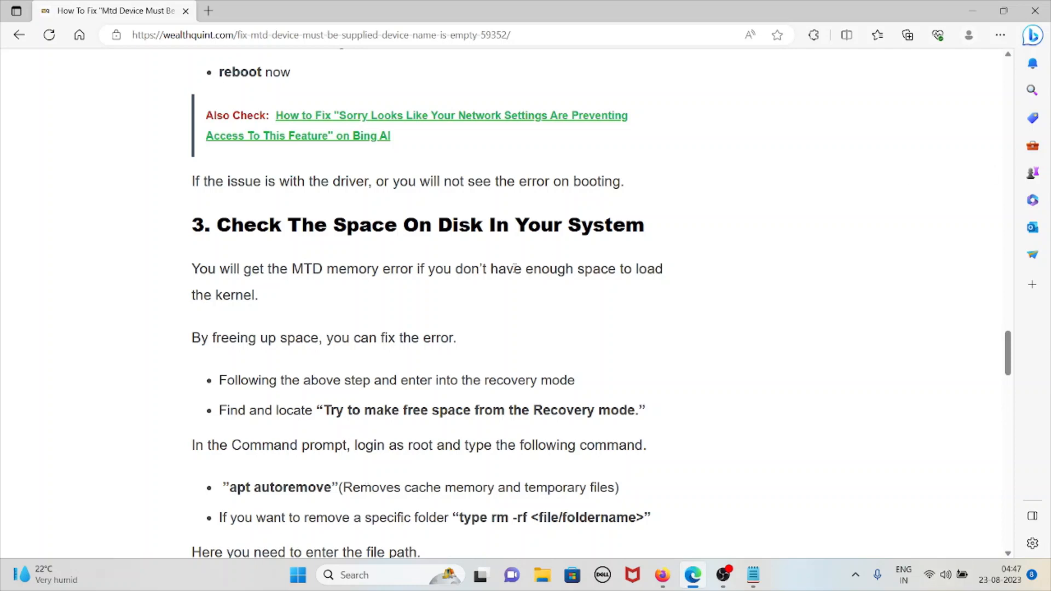
pyautogui.scroll(-3)
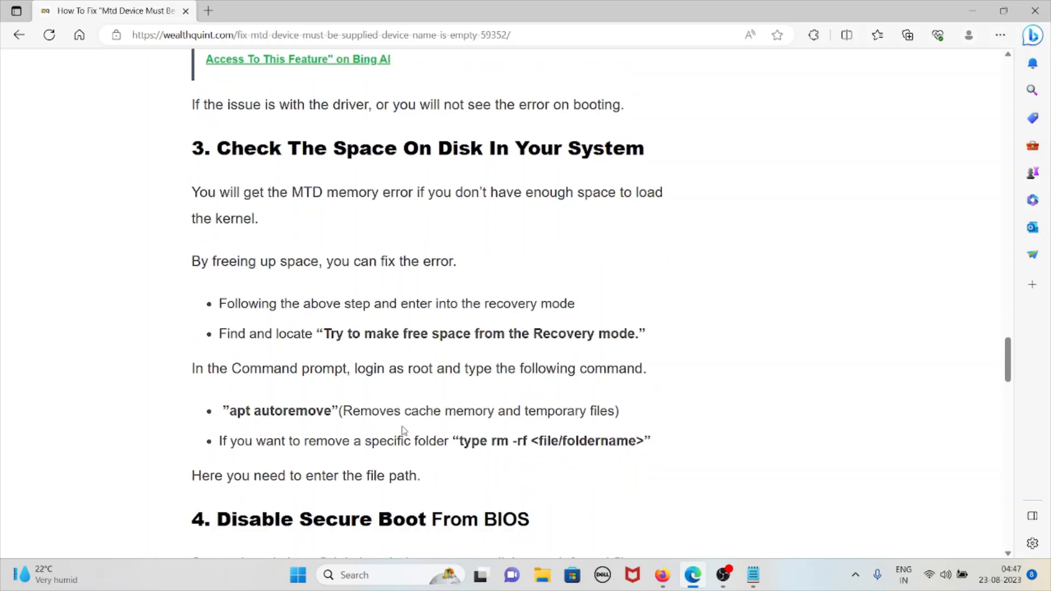
pyautogui.scroll(-3)
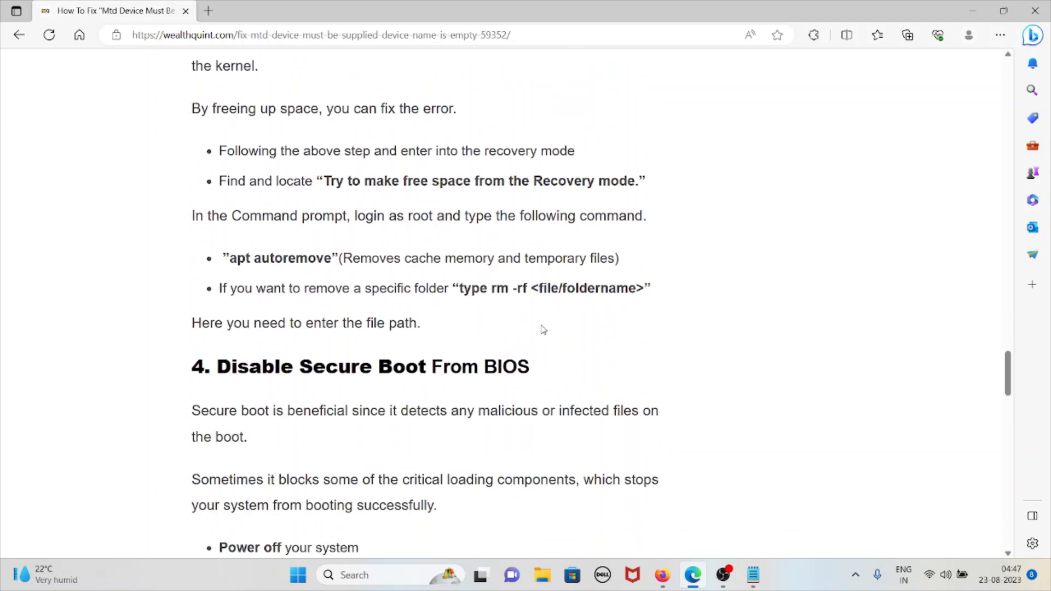
pyautogui.moveTo(550, 313)
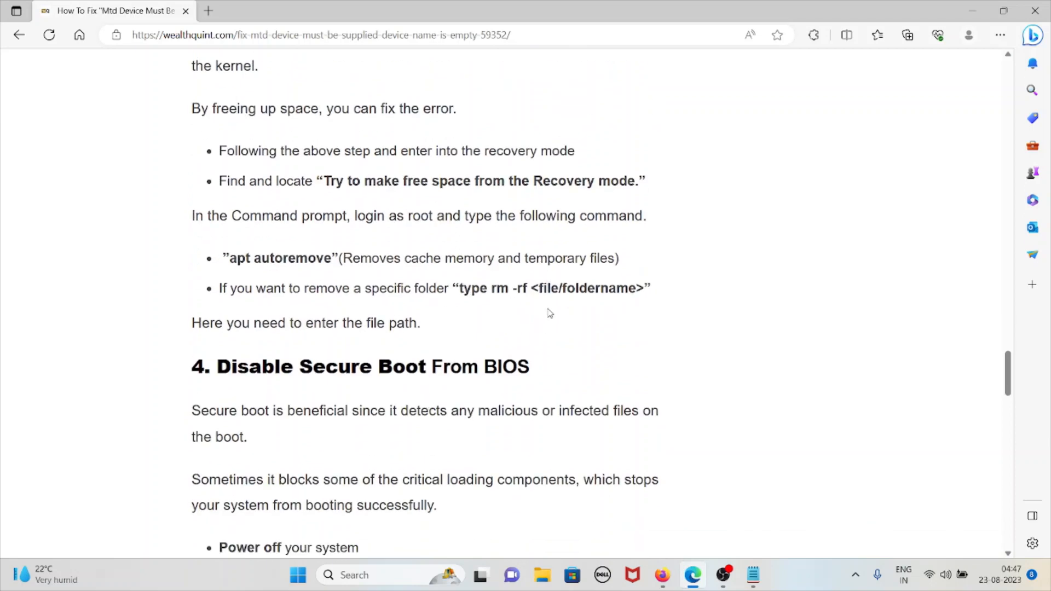
pyautogui.moveTo(457, 288); pyautogui.dragTo(614, 288)
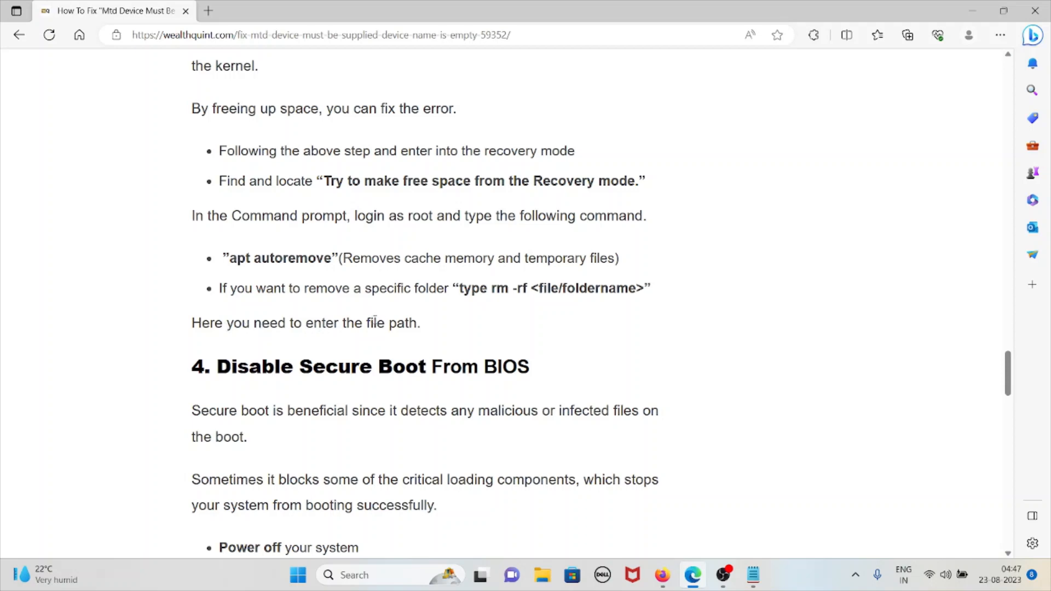
# - Scroll through the Secure Boot BIOS steps to the '5. Check All Your Input Cables' heading
pyautogui.scroll(-3)
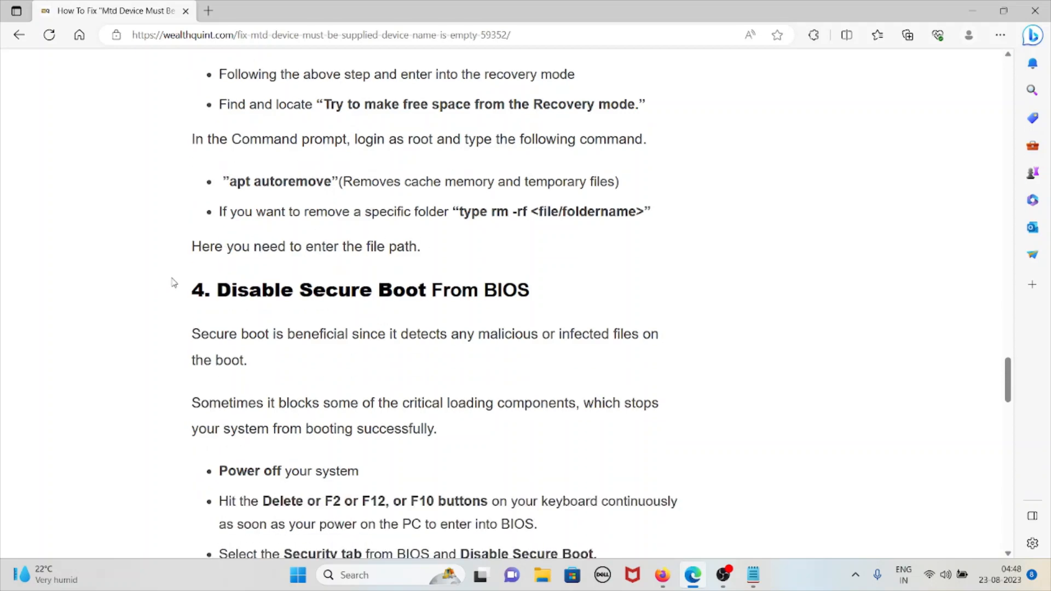
pyautogui.scroll(-3)
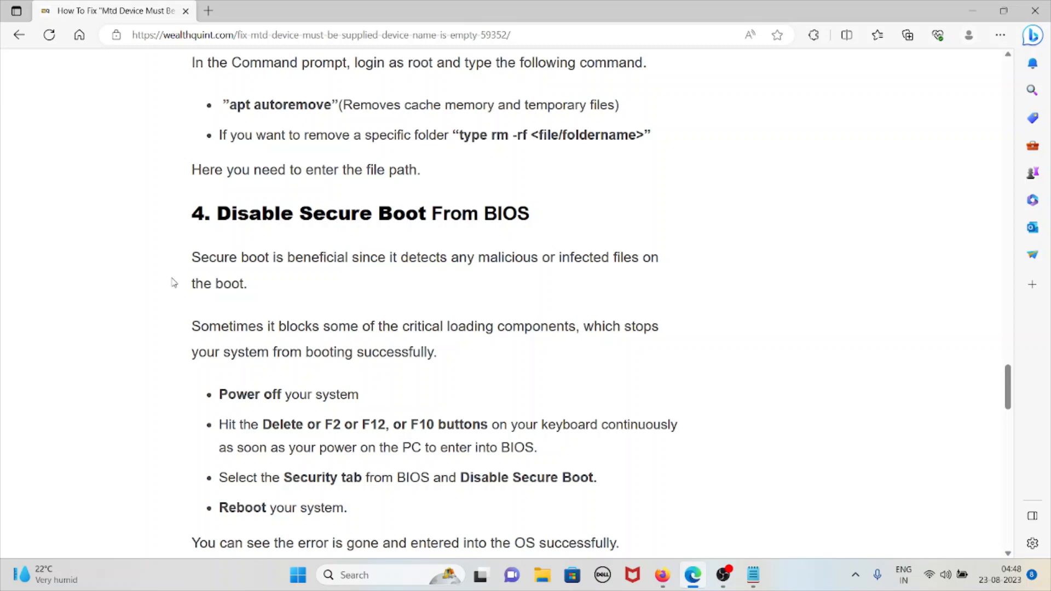
pyautogui.scroll(-3)
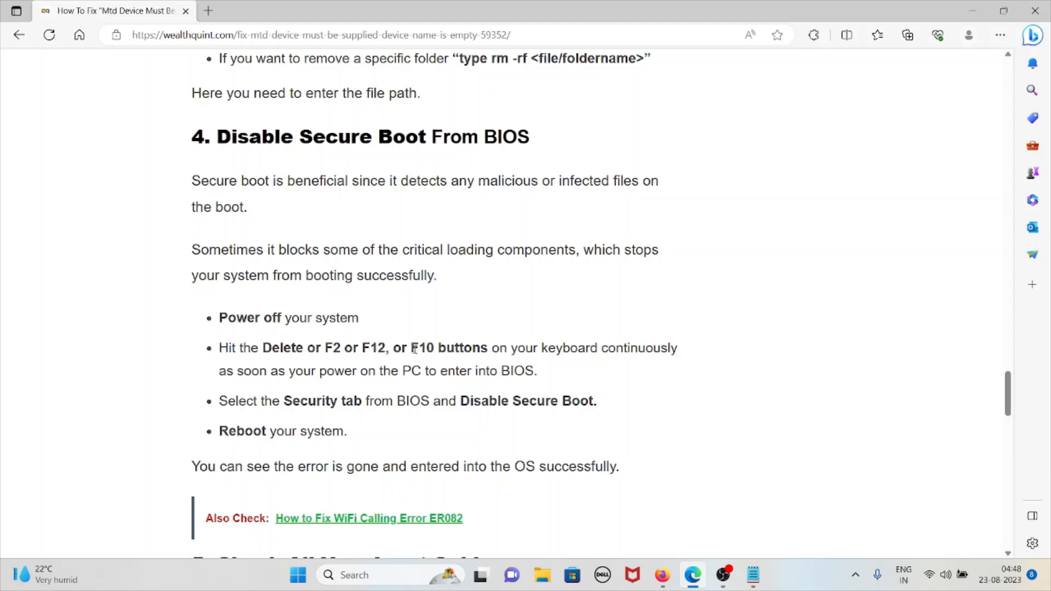
pyautogui.scroll(-3)
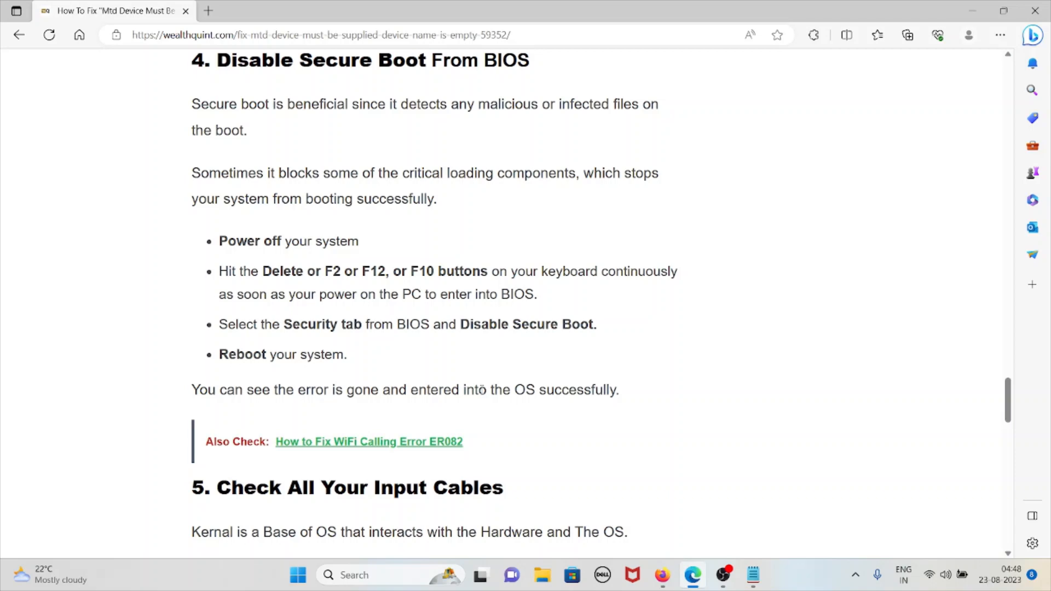
pyautogui.moveTo(488, 420)
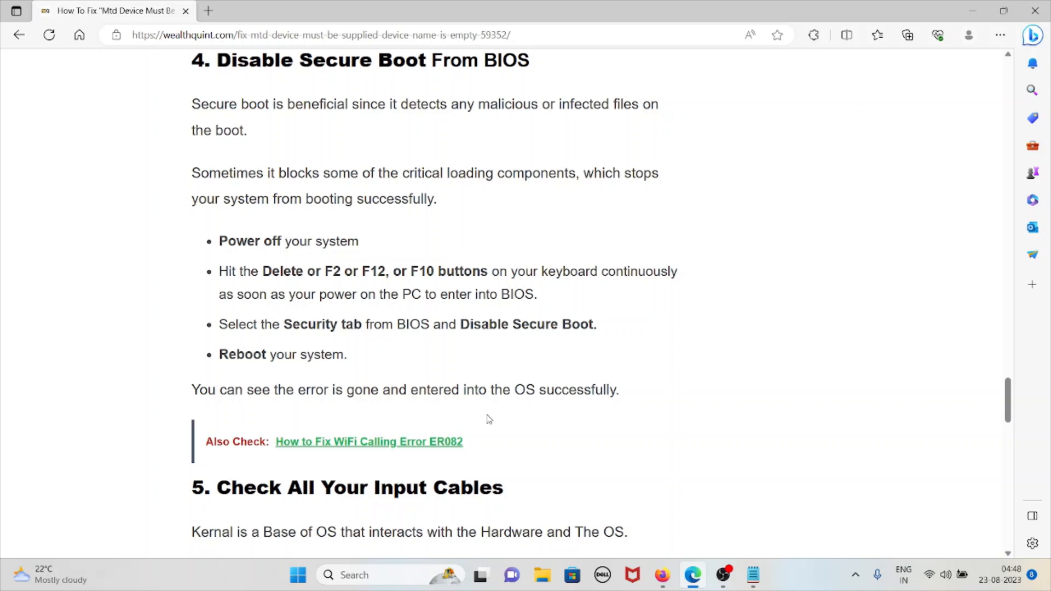
# - Scroll through the Network, HDMI, VGA cable advice to the article's closing message
pyautogui.scroll(-3)
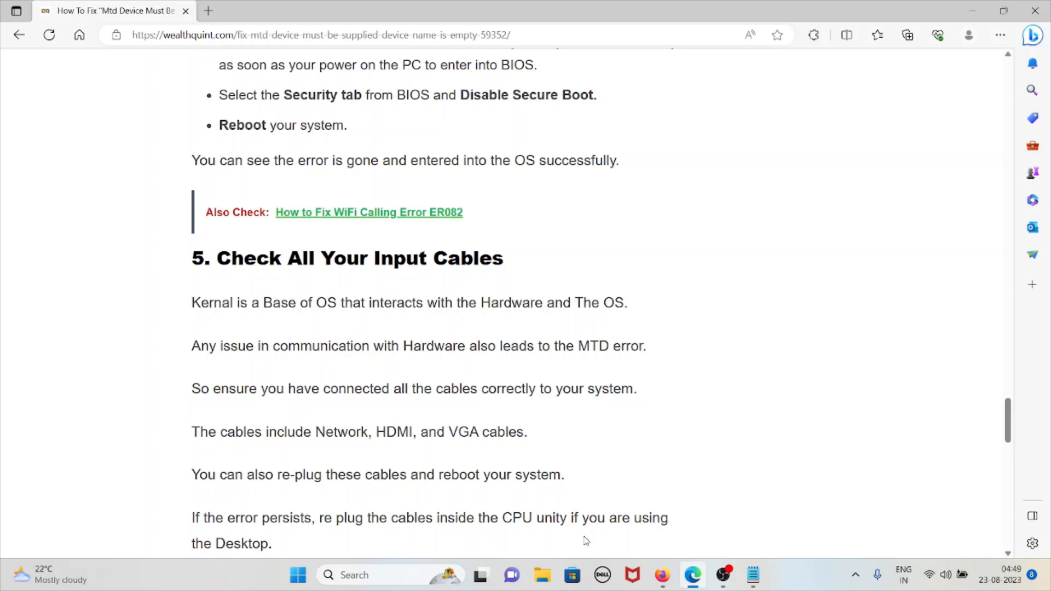
pyautogui.scroll(-3)
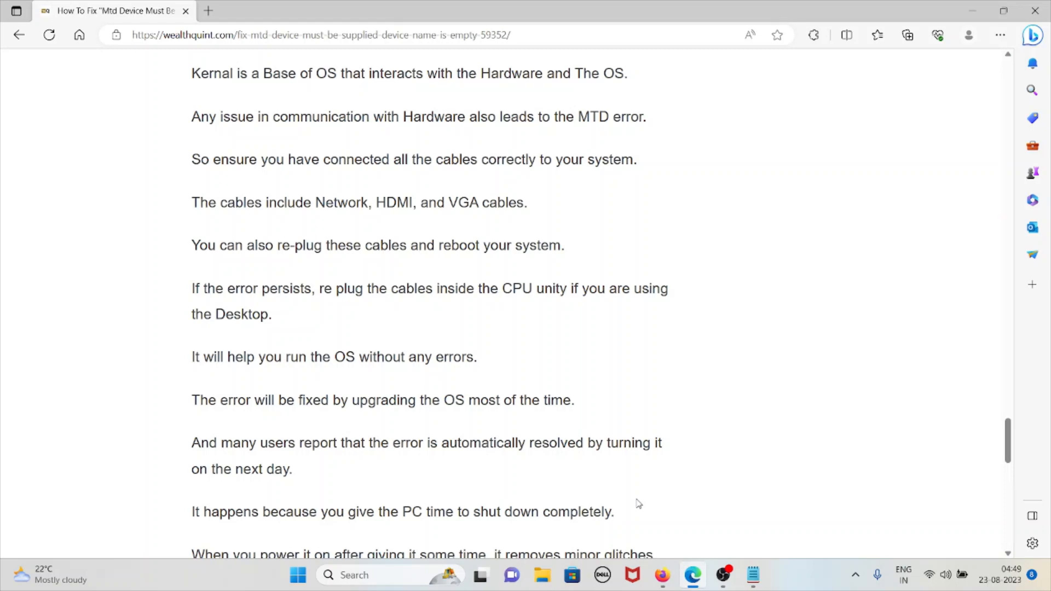
pyautogui.moveTo(675, 472)
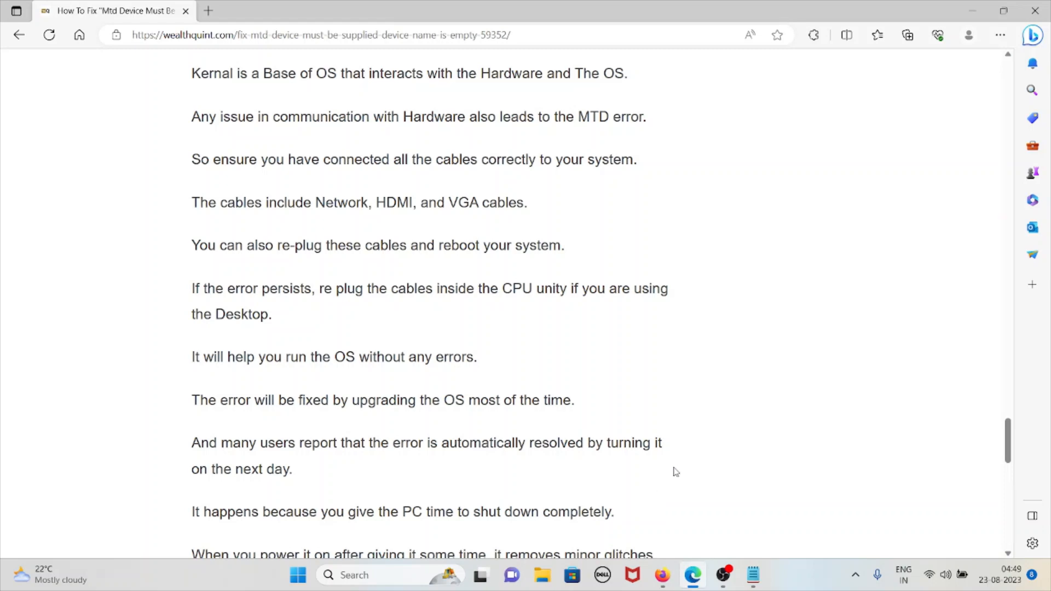
pyautogui.scroll(-3)
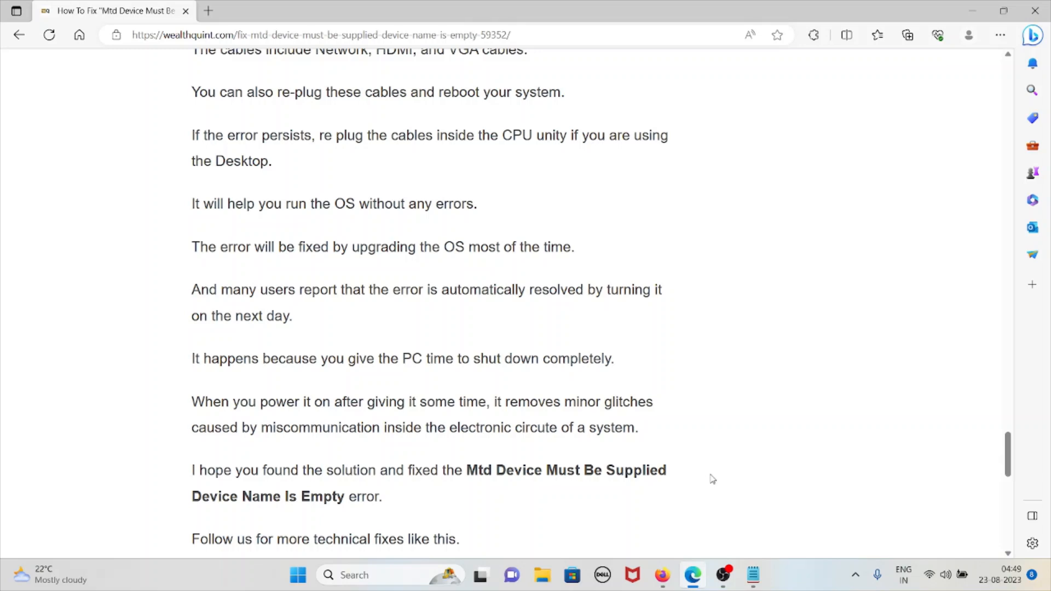
# - Scroll down to the 'Thank you' sign-off and the Similar Posts list
pyautogui.scroll(-3)
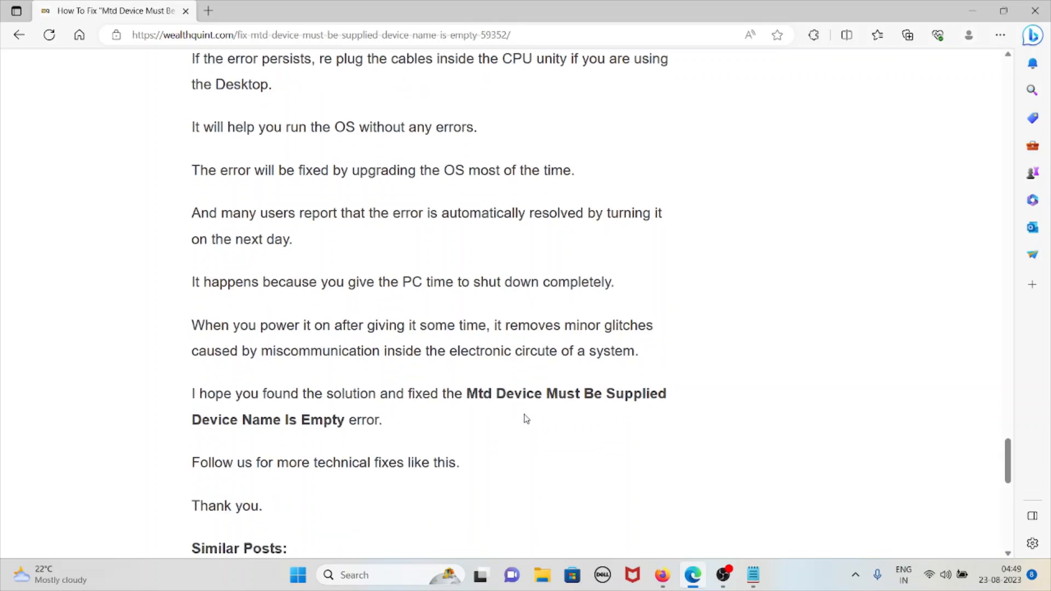
pyautogui.scroll(-3)
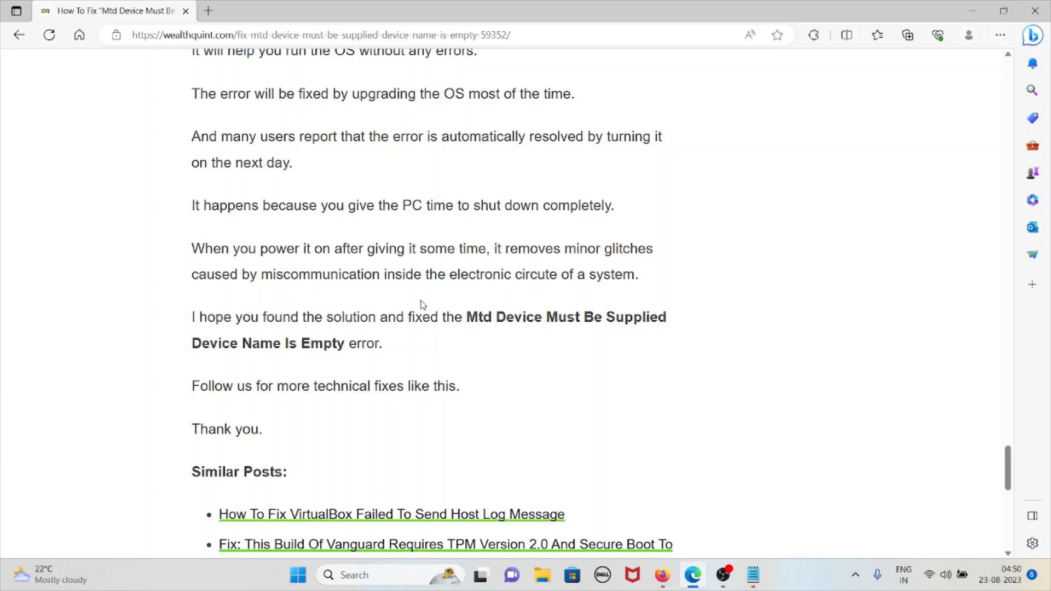
pyautogui.moveTo(335, 386)
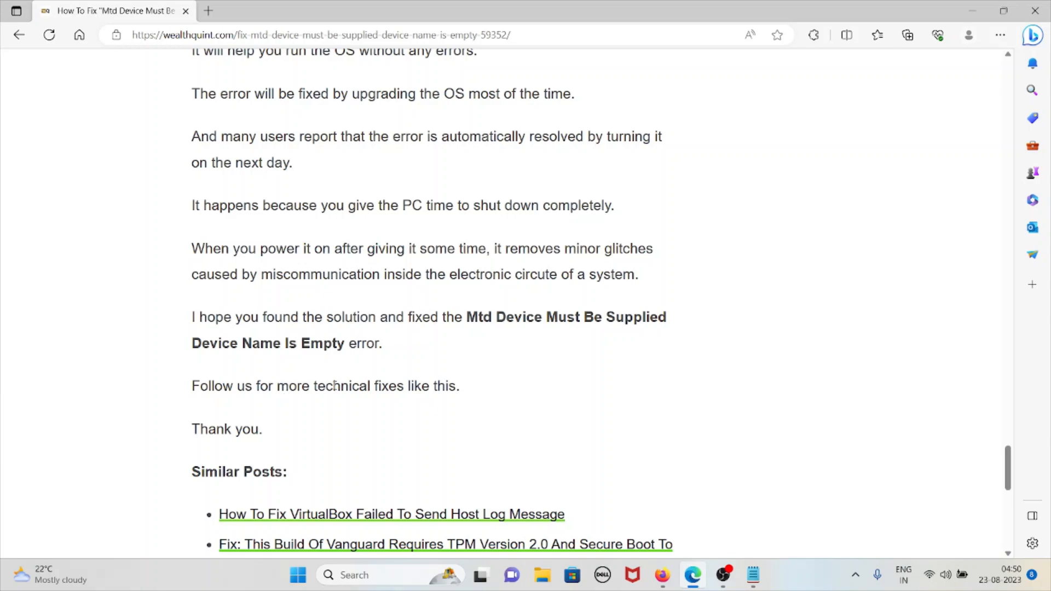